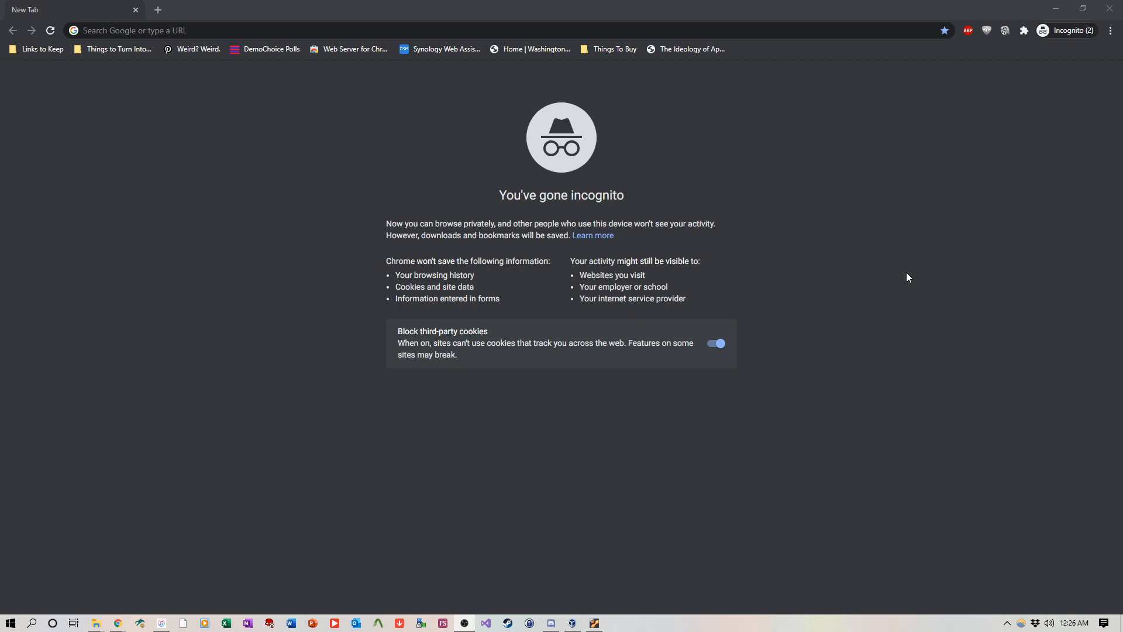
{"action": "mouse_move", "coordinate": [266, 380]}
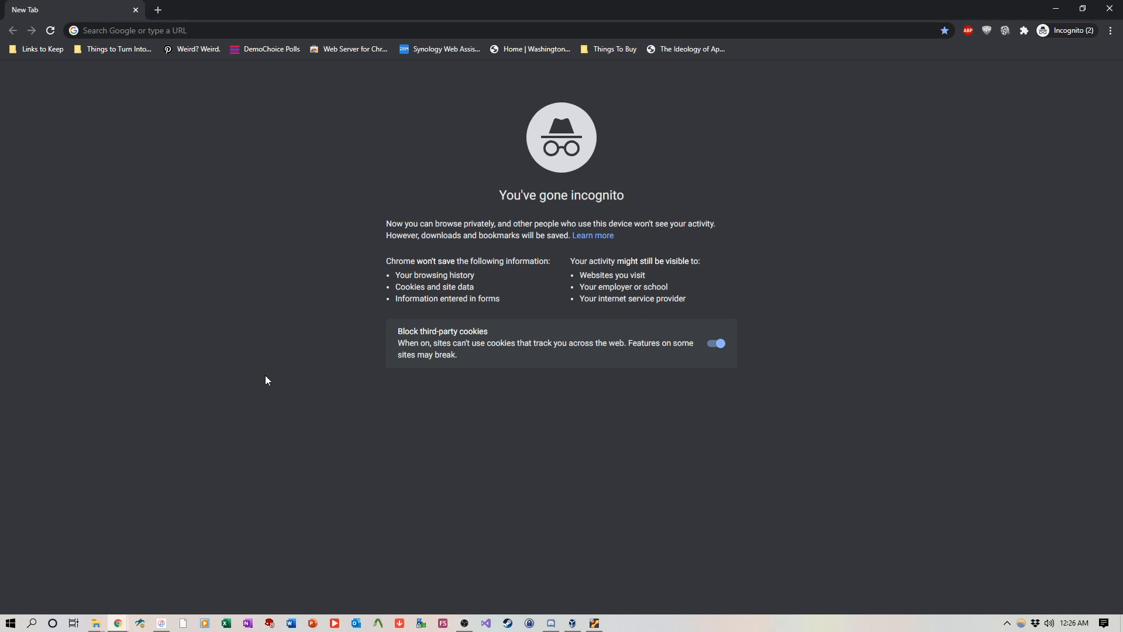
{"action": "mouse_move", "coordinate": [167, 516]}
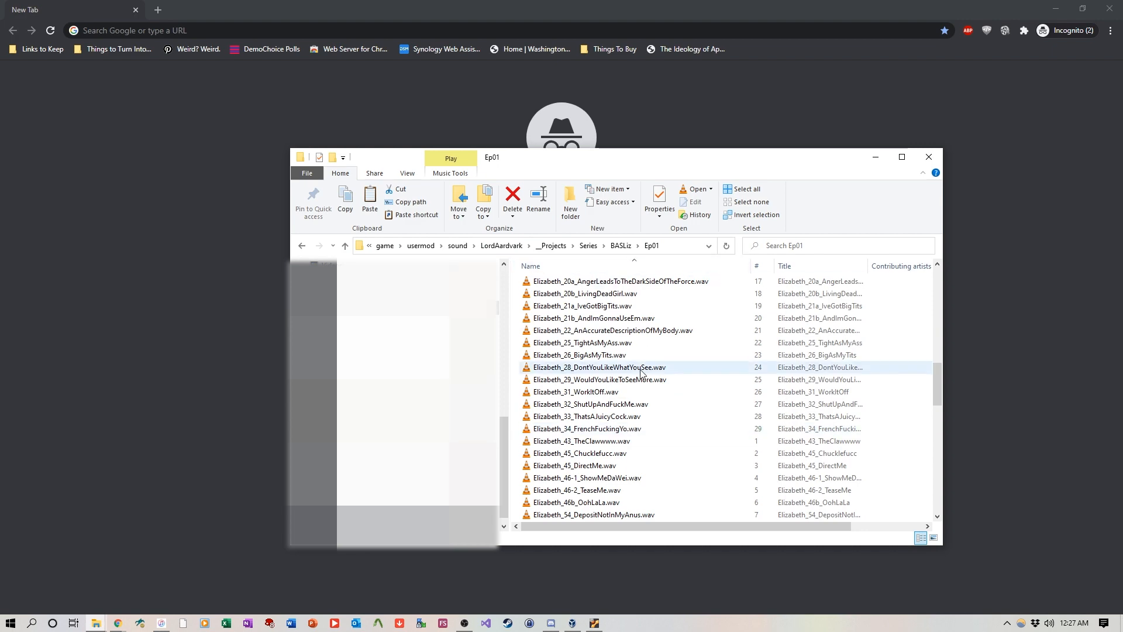
Play Elizabeth_25_TightAsMyAss.wav in VLC, close VLC, then play Elizabeth_31_WorkItOff.wav
{"action": "left_click", "coordinate": [582, 342]}
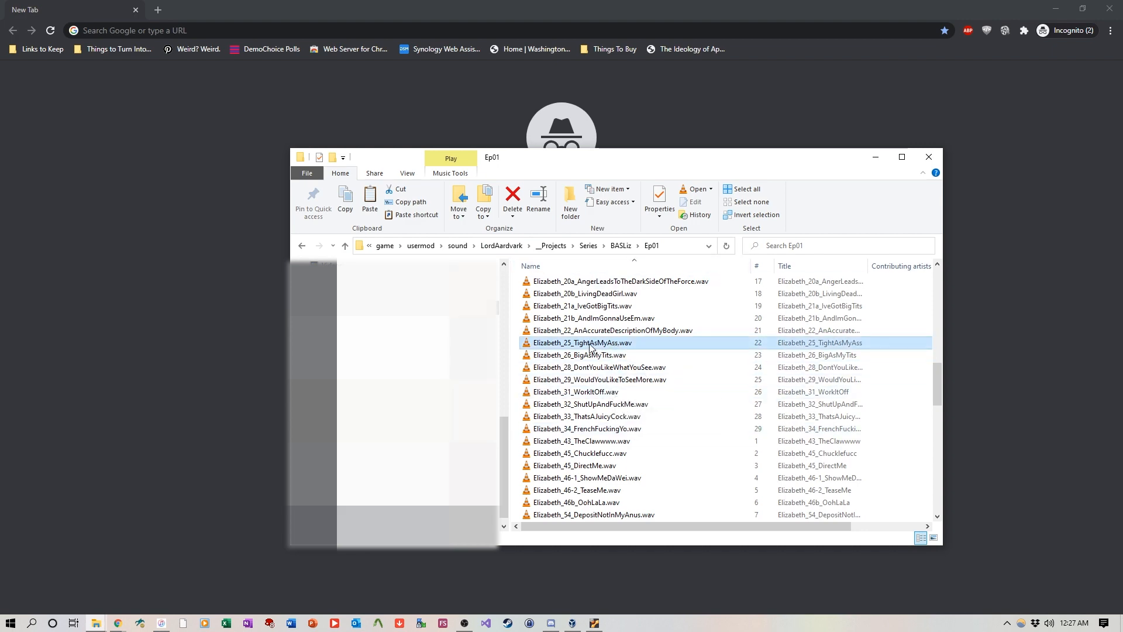
{"action": "double_click", "coordinate": [582, 342]}
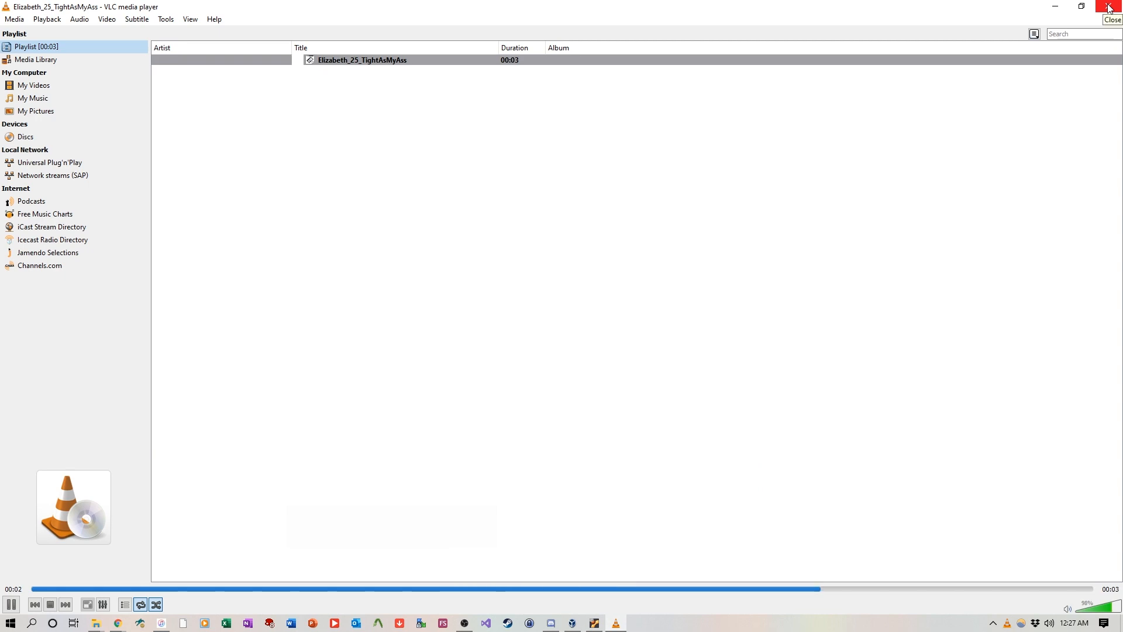
{"action": "left_click", "coordinate": [1113, 7]}
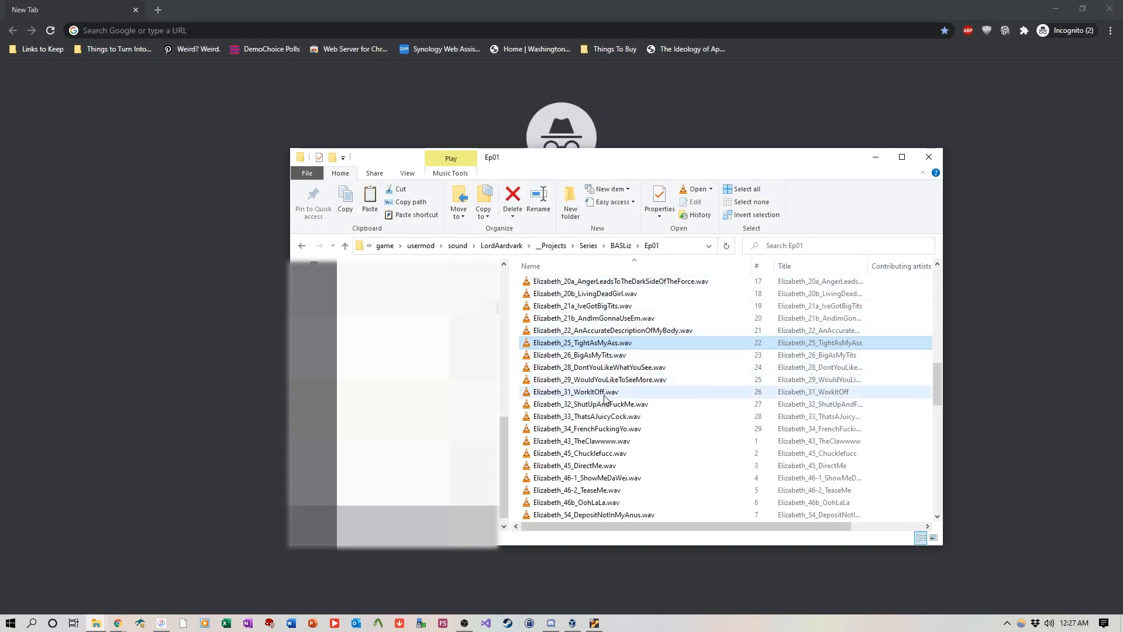
{"action": "double_click", "coordinate": [577, 392]}
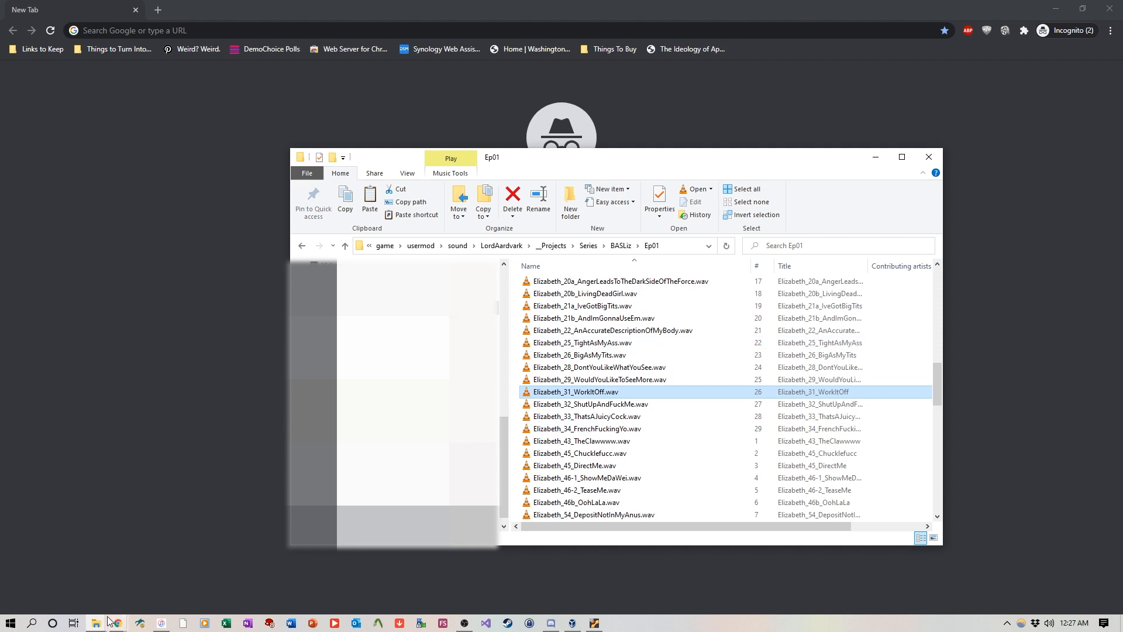
{"action": "mouse_move", "coordinate": [106, 621]}
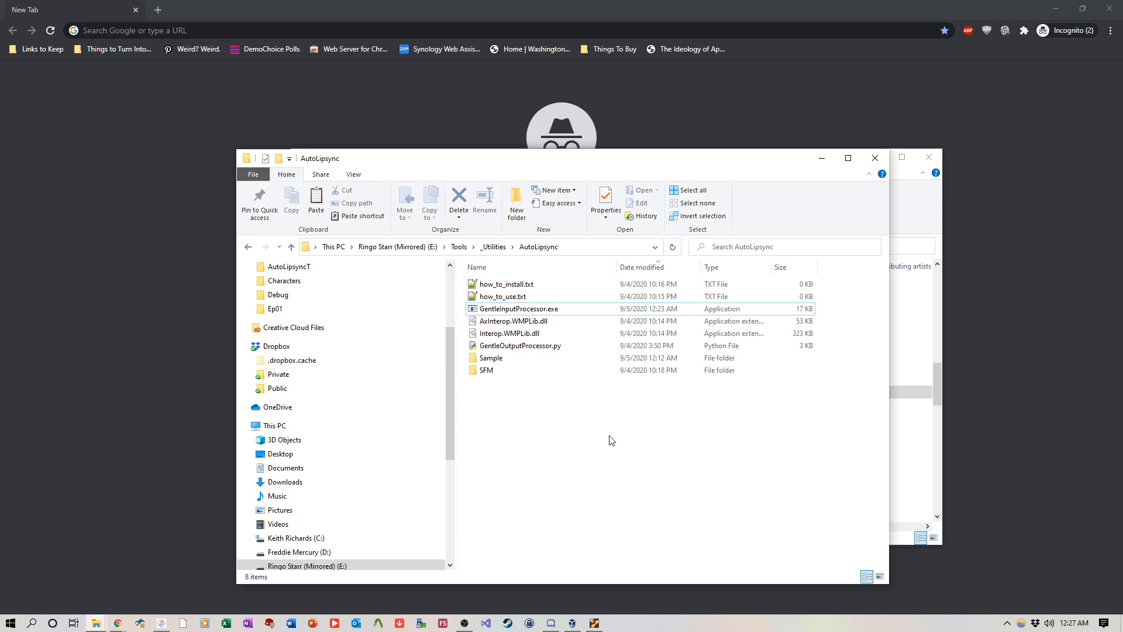
Launch GentleInputProcessor.exe, list the audio clips and load the baslz_ep1_rev6 screenplay
{"action": "left_click", "coordinate": [517, 309]}
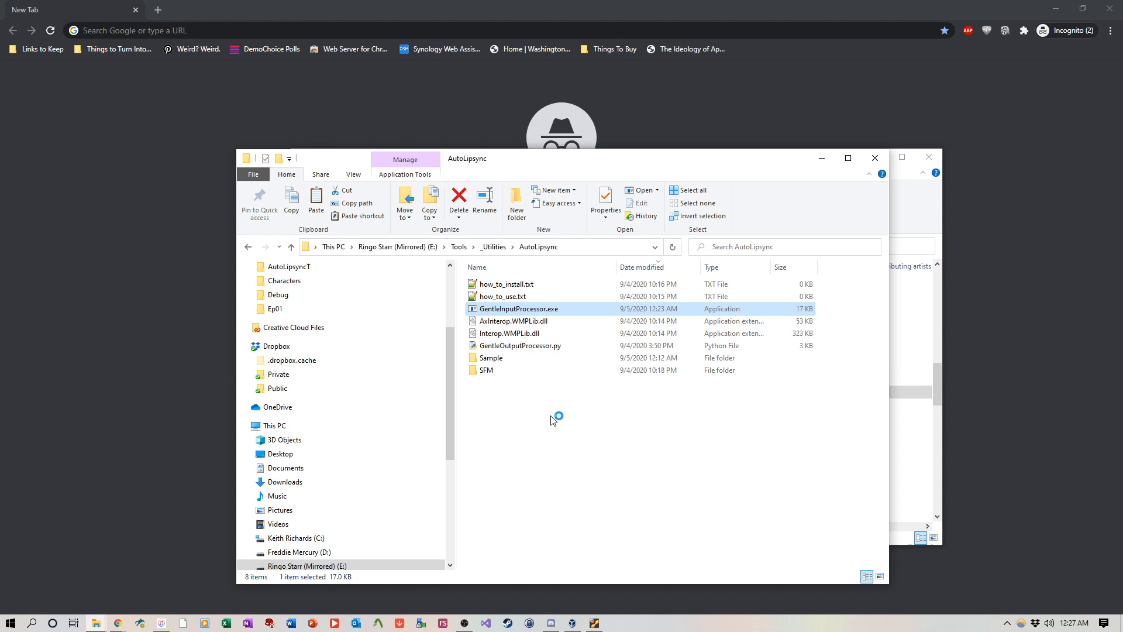
{"action": "double_click", "coordinate": [517, 309]}
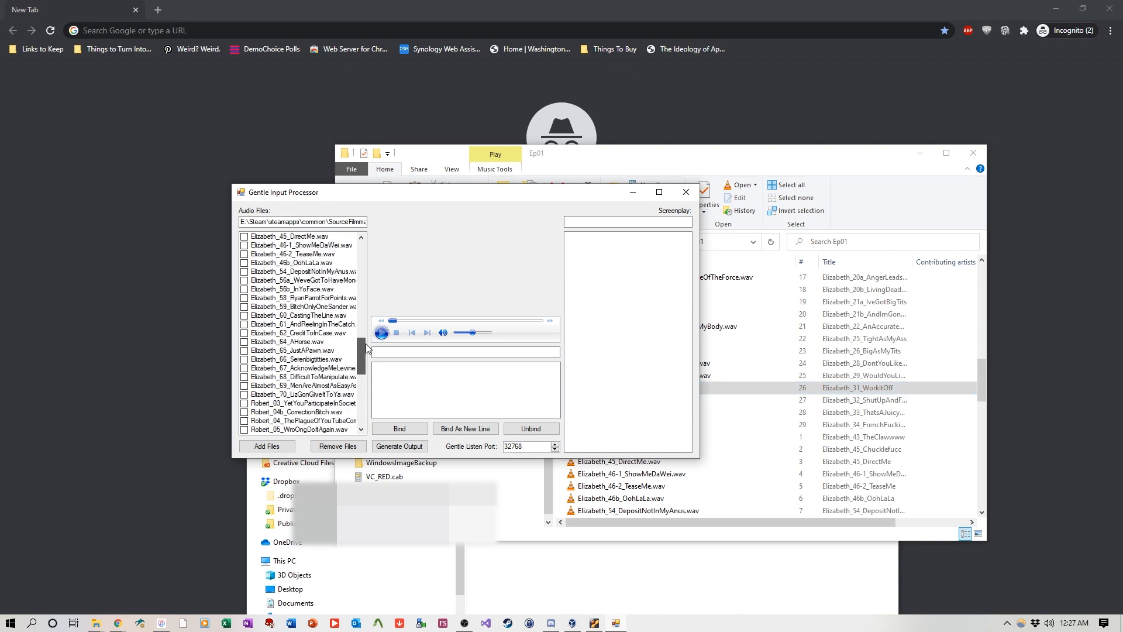
{"action": "scroll", "scroll_direction": "down", "scroll_amount": 3}
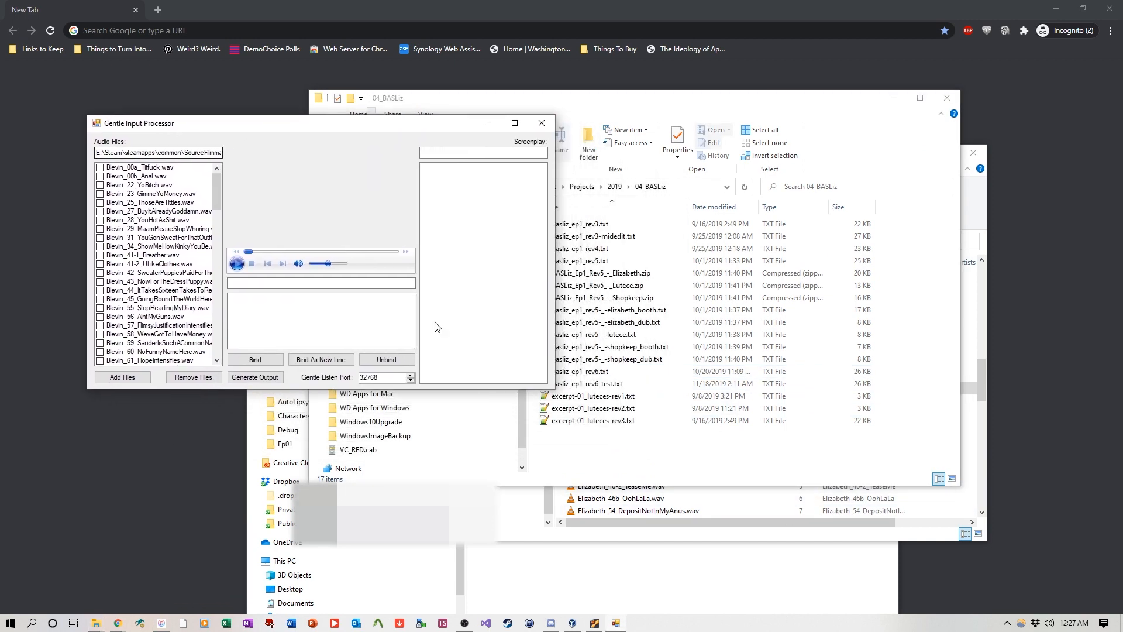
{"action": "left_click", "coordinate": [584, 371]}
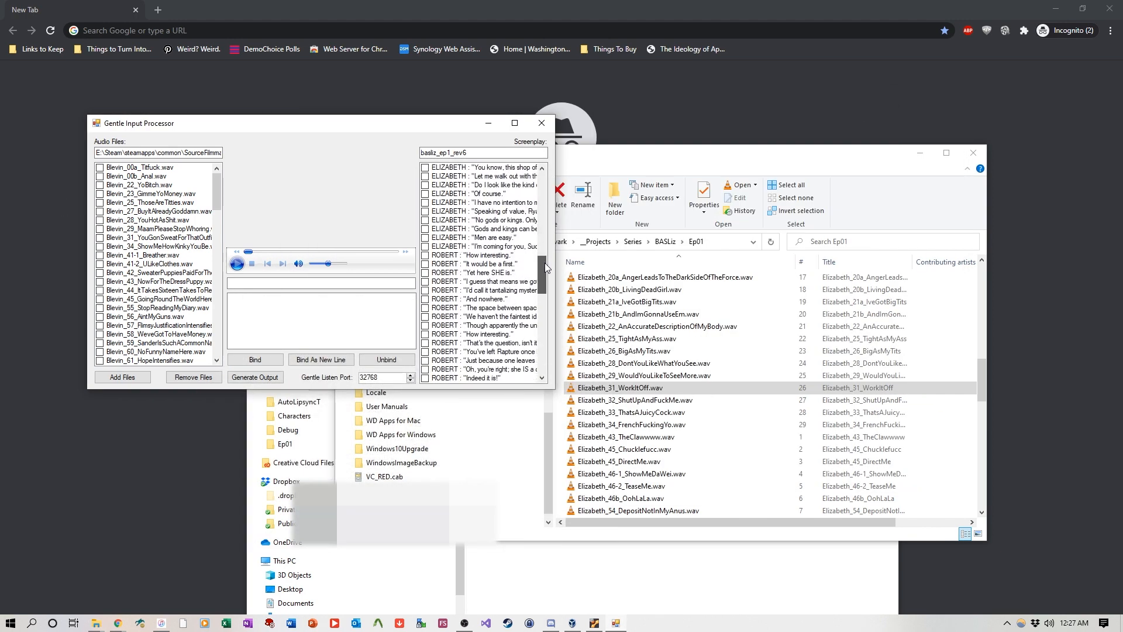
{"action": "scroll", "scroll_direction": "down", "scroll_amount": 3}
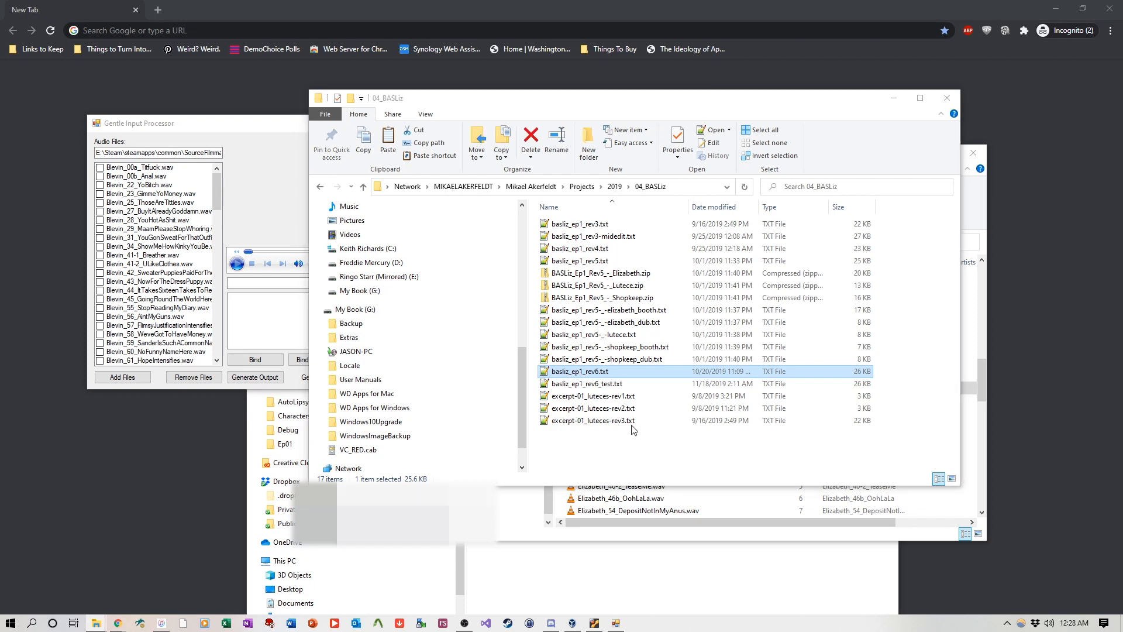
Open baslz_ep1_rev6.txt in Notepad++ and scroll through the script
{"action": "double_click", "coordinate": [578, 371]}
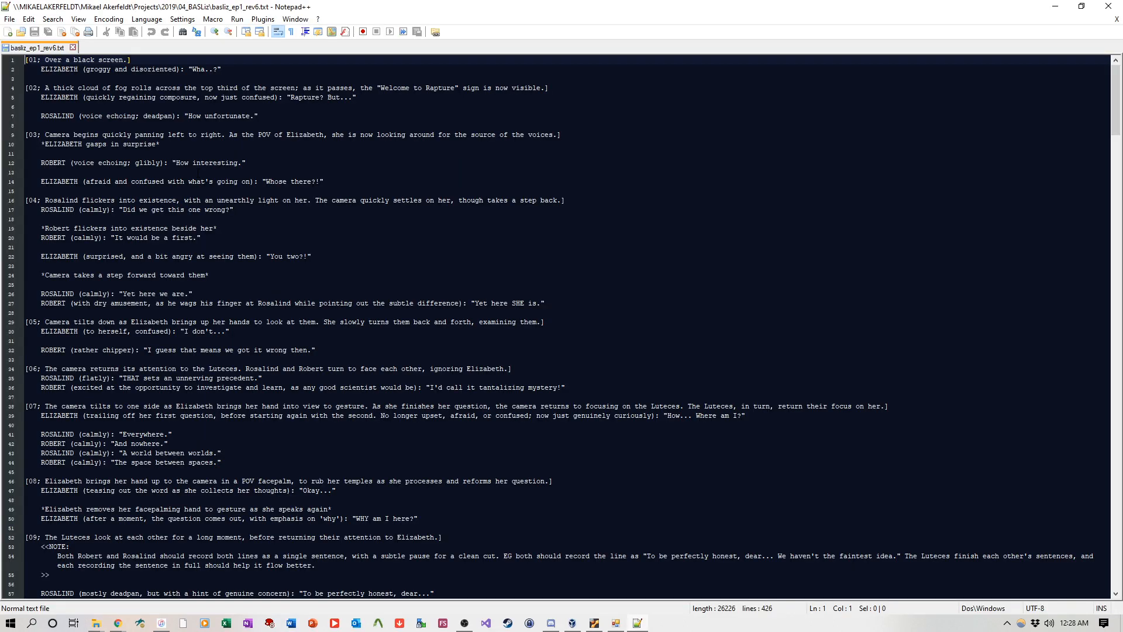
{"action": "scroll", "scroll_direction": "down", "scroll_amount": 3}
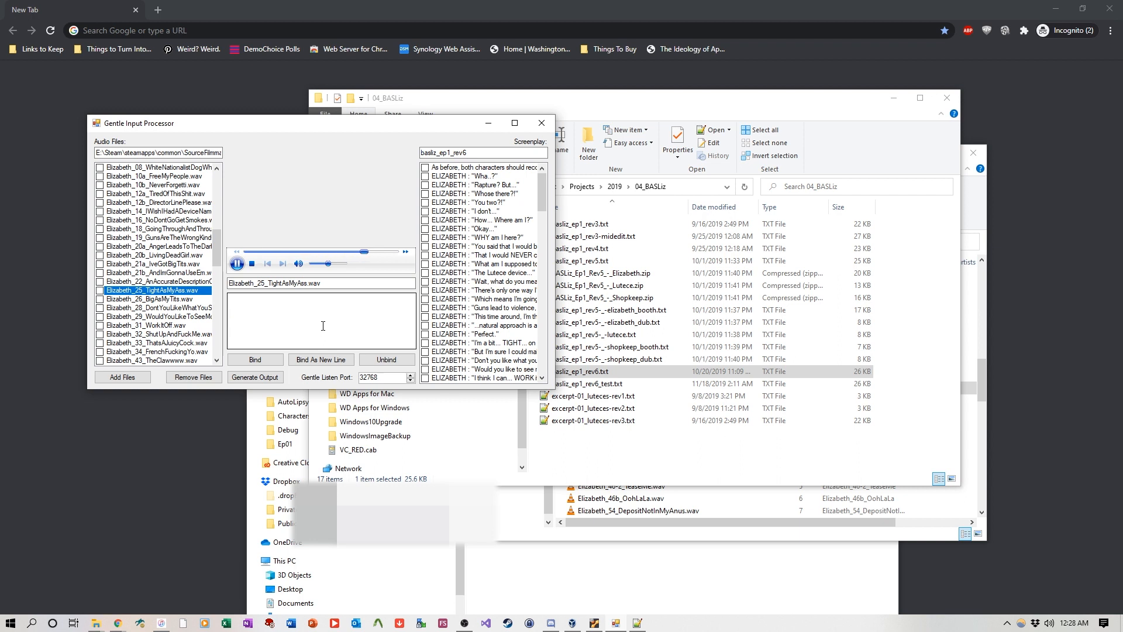
Bind the TightAsMyAss clip to Elizabeth's line about being tight on money
{"action": "left_click", "coordinate": [236, 263]}
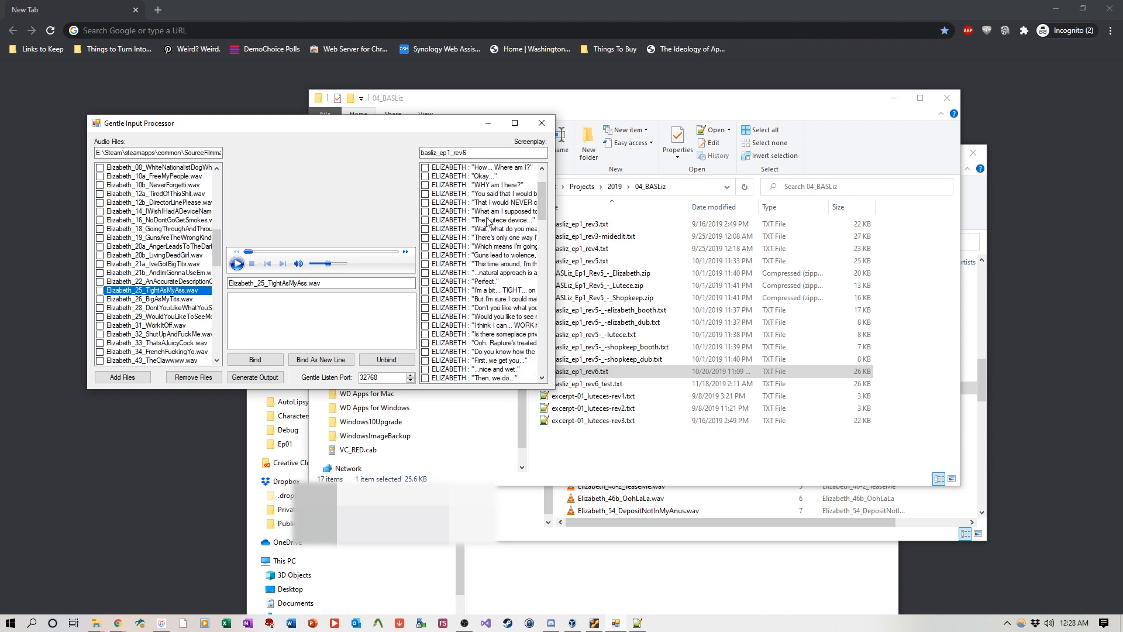
{"action": "left_click", "coordinate": [481, 290]}
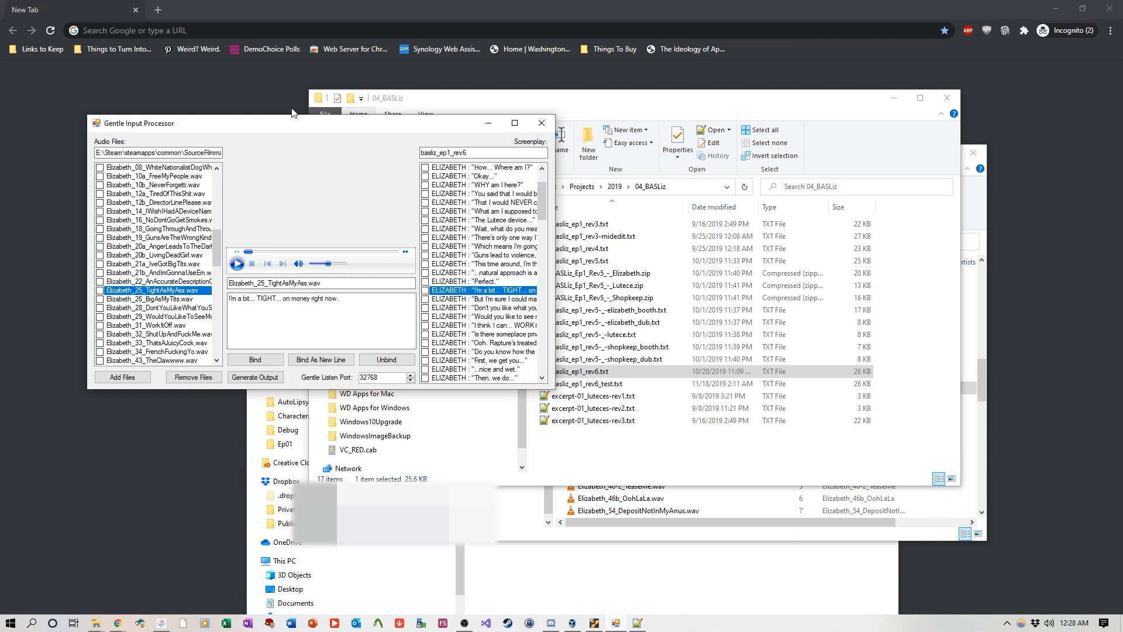
{"action": "left_click", "coordinate": [236, 263]}
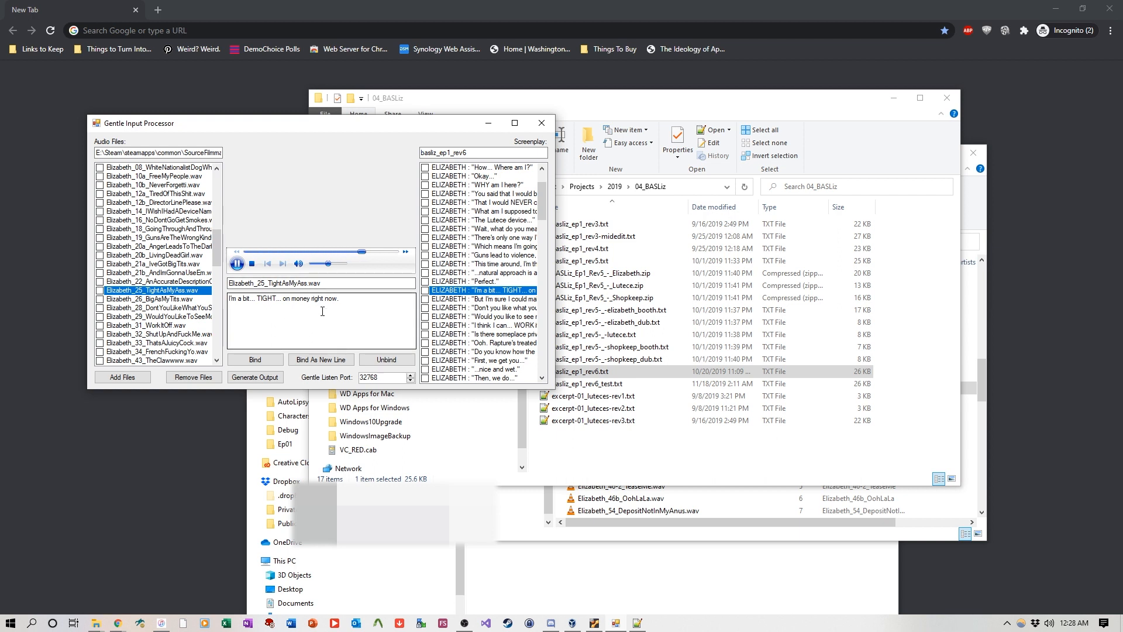
{"action": "left_click", "coordinate": [236, 264]}
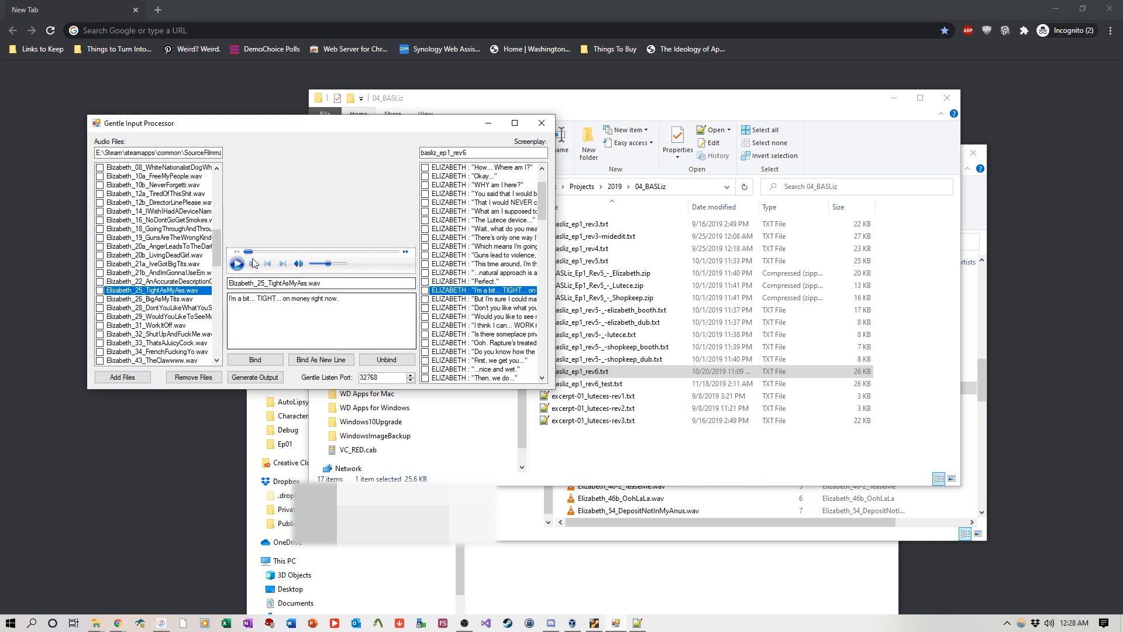
{"action": "left_click", "coordinate": [153, 299]}
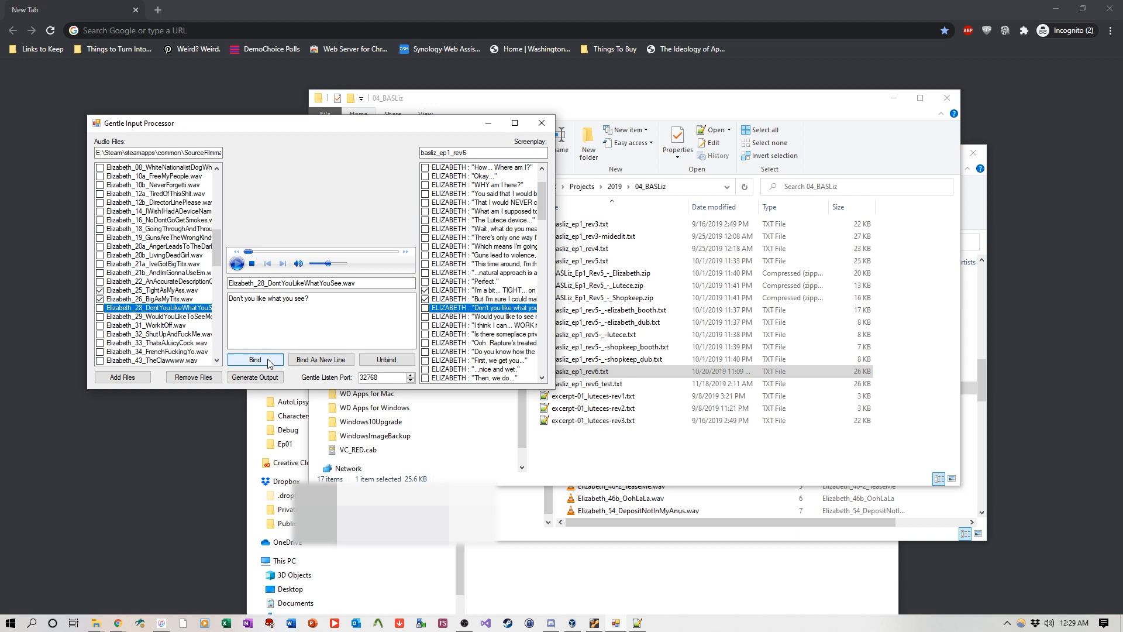
Bind DontYouLikeWhatYouSee and WouldYouLikeToSeeMore to their matching screenplay lines
{"action": "left_click", "coordinate": [237, 262]}
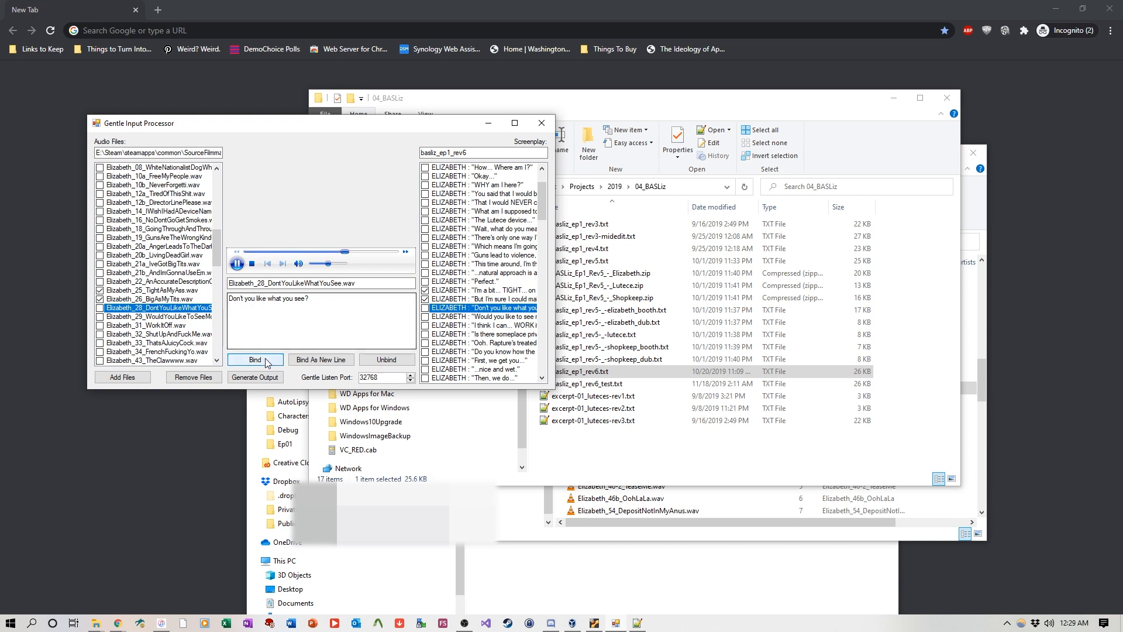
{"action": "left_click", "coordinate": [158, 316]}
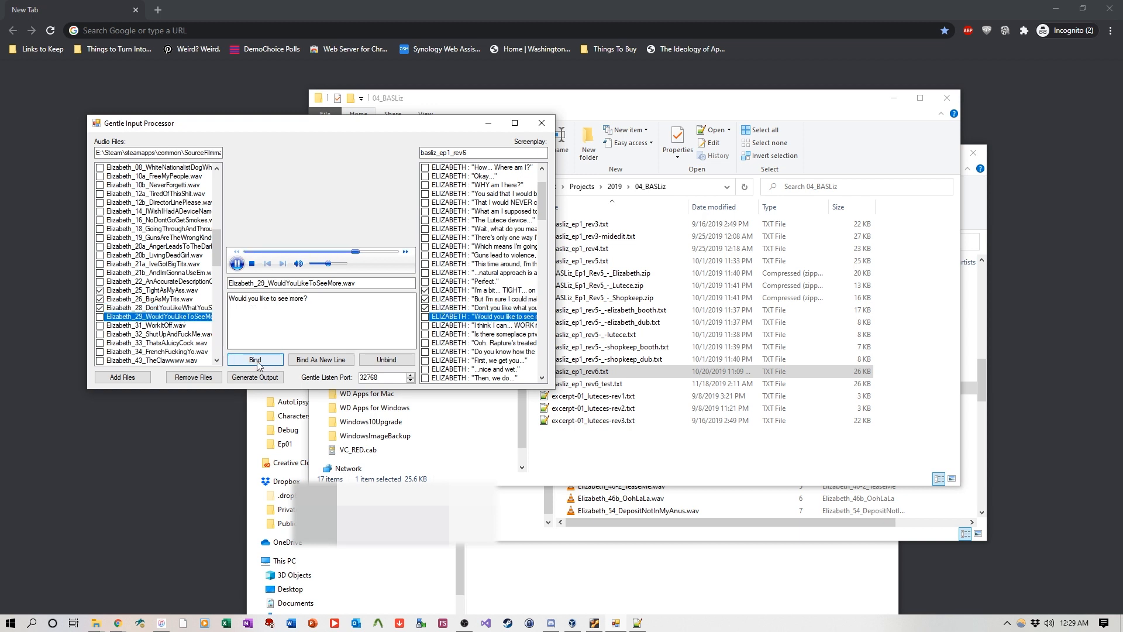
{"action": "left_click", "coordinate": [152, 326]}
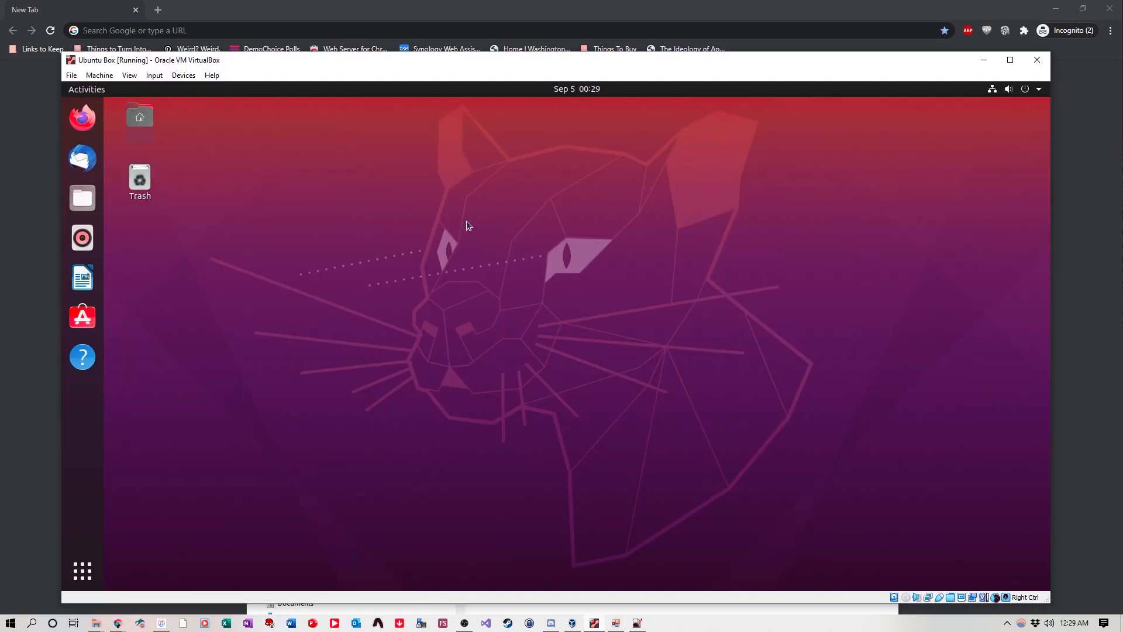
{"action": "mouse_move", "coordinate": [331, 309]}
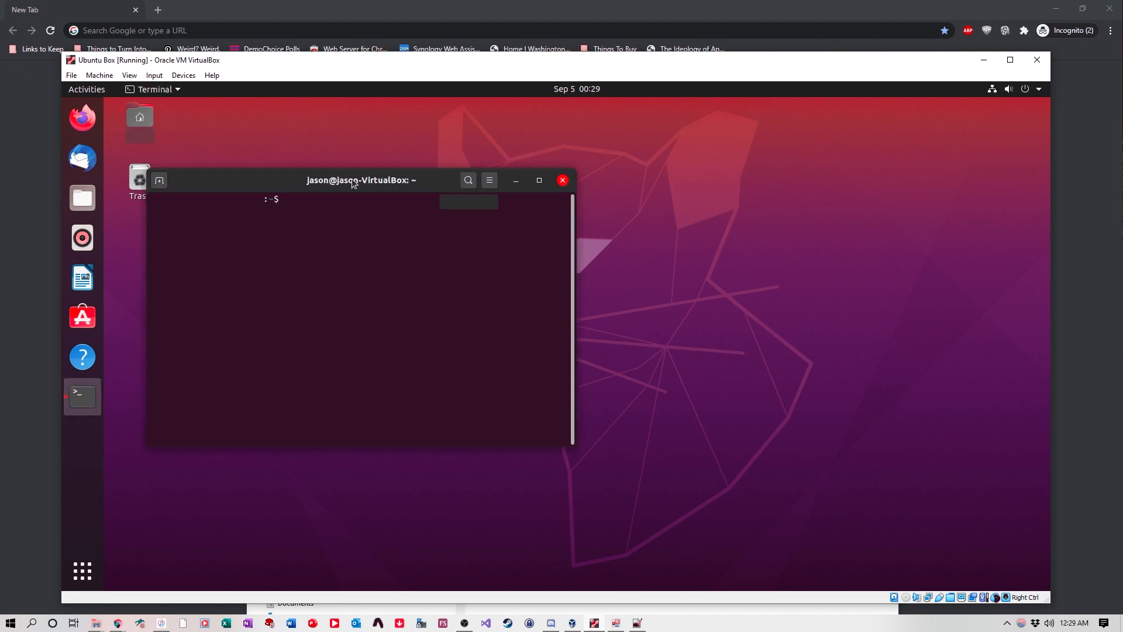
Run 'sudo docker run -P lowerquality/gentle', then use netstat to find docker-proxy port 32768
{"action": "left_click_drag", "start_coordinate": [360, 180], "coordinate": [525, 201]}
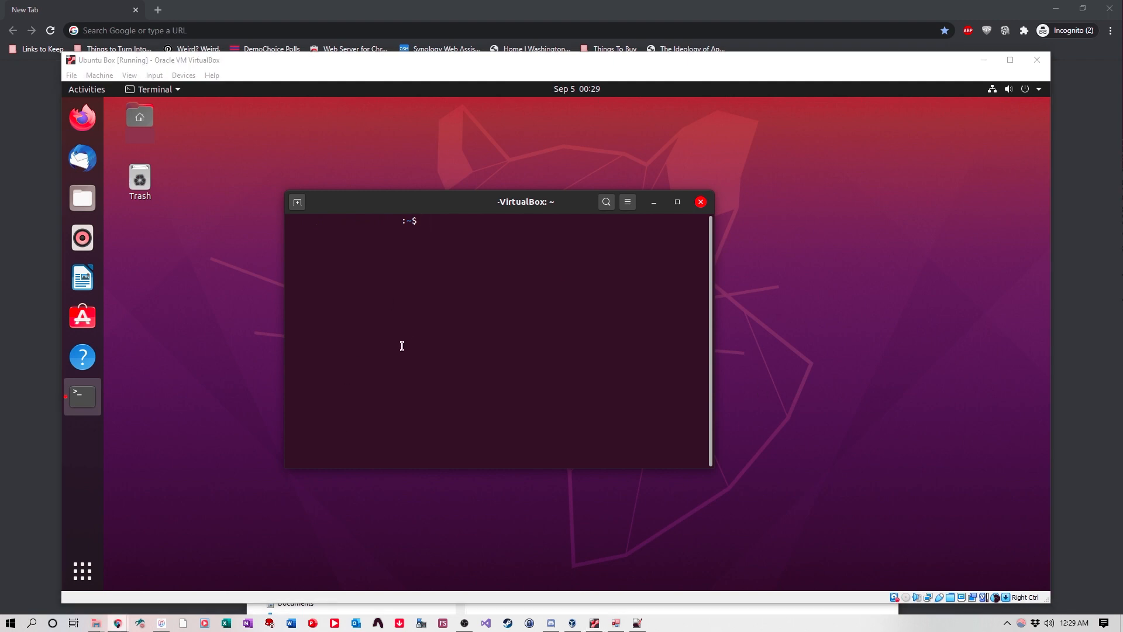
{"action": "type", "text": "s"}
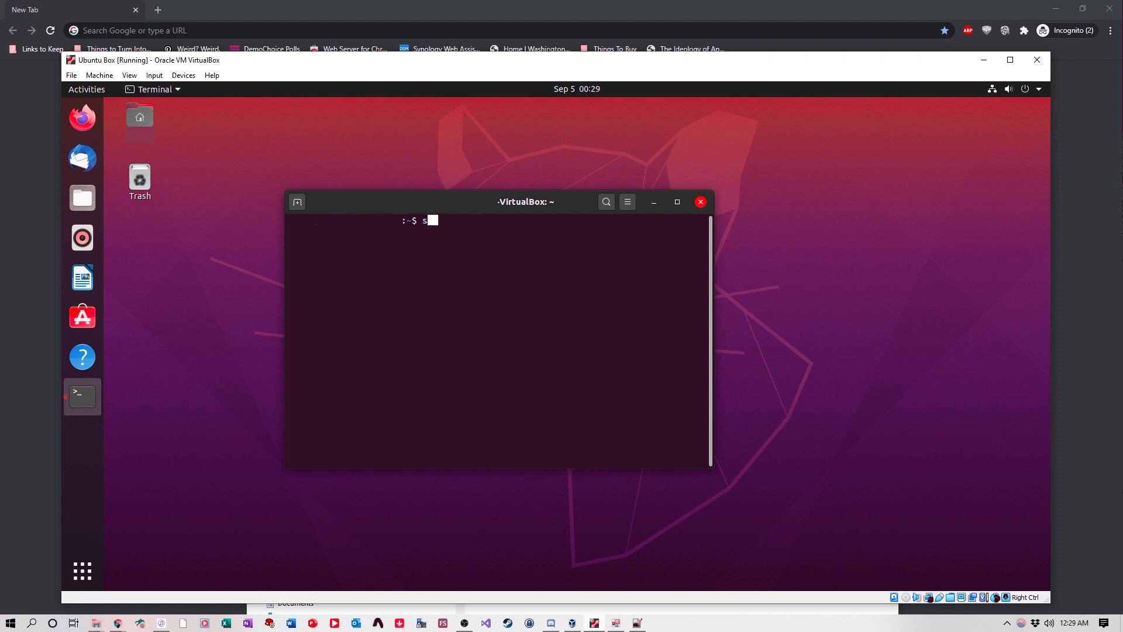
{"action": "type", "text": "udo docker run -P"}
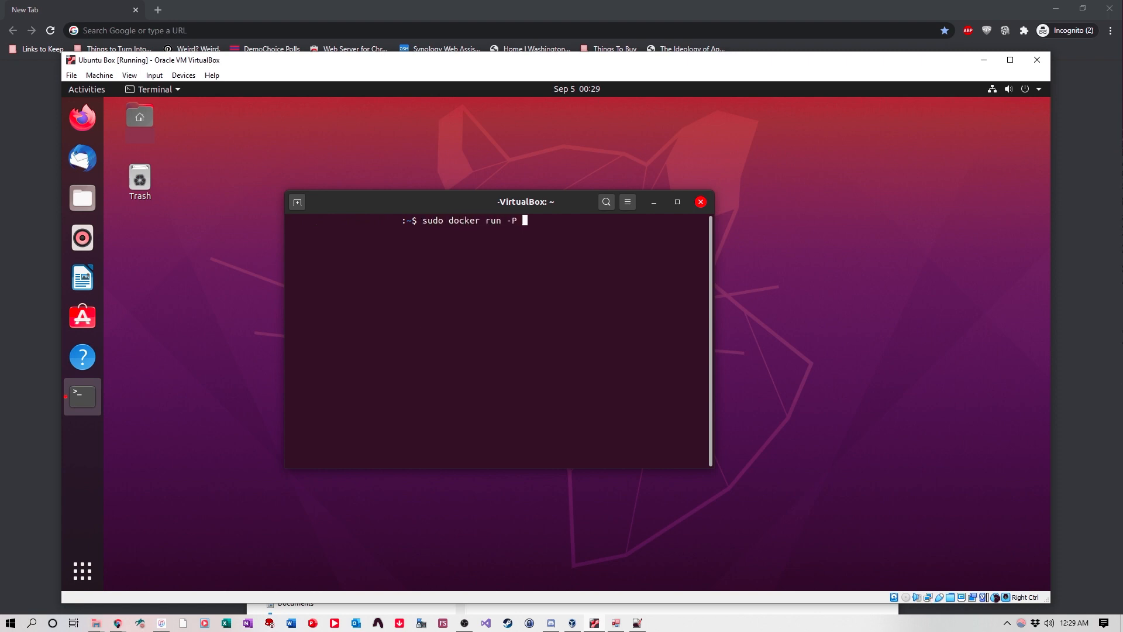
{"action": "type", "text": "lowerquality/gentle"}
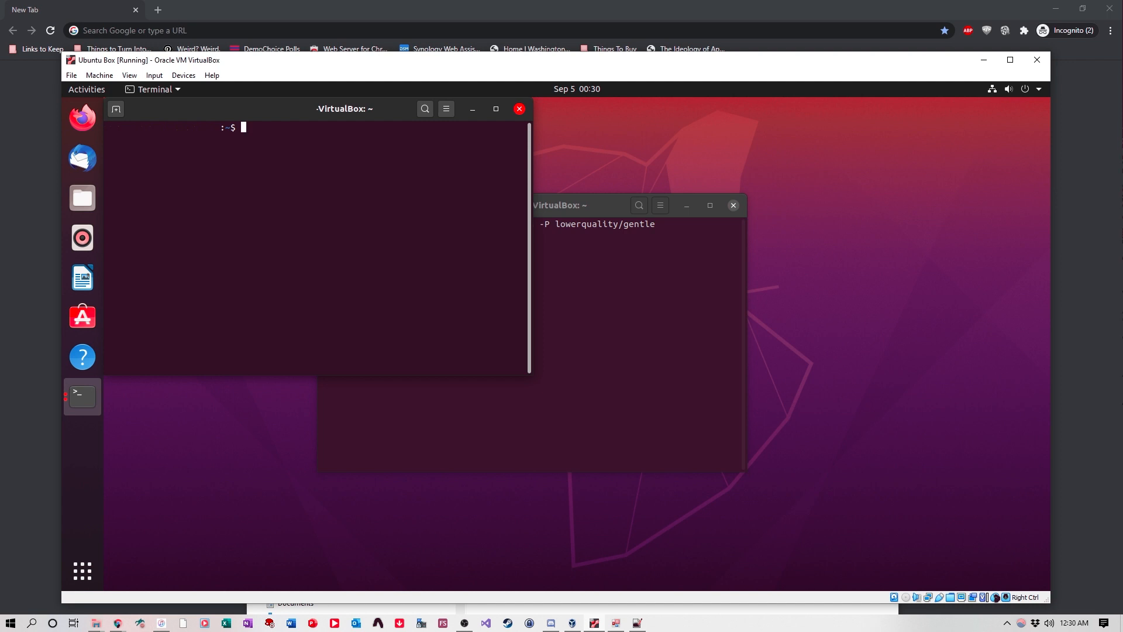
{"action": "type", "text": "sudo netstat -"}
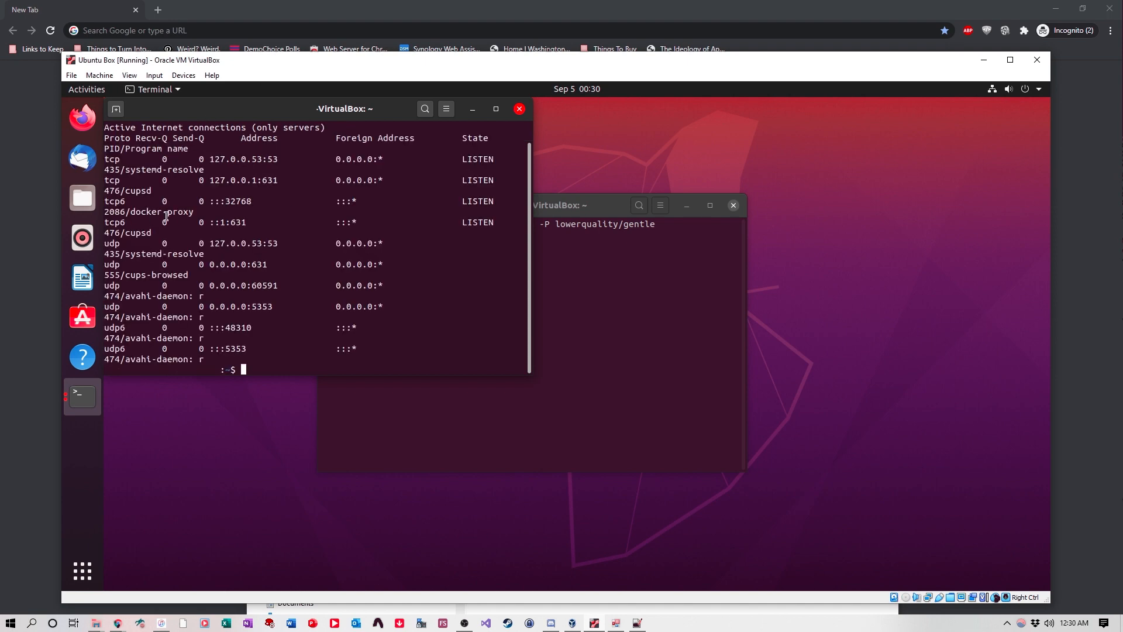
{"action": "double_click", "coordinate": [240, 201]}
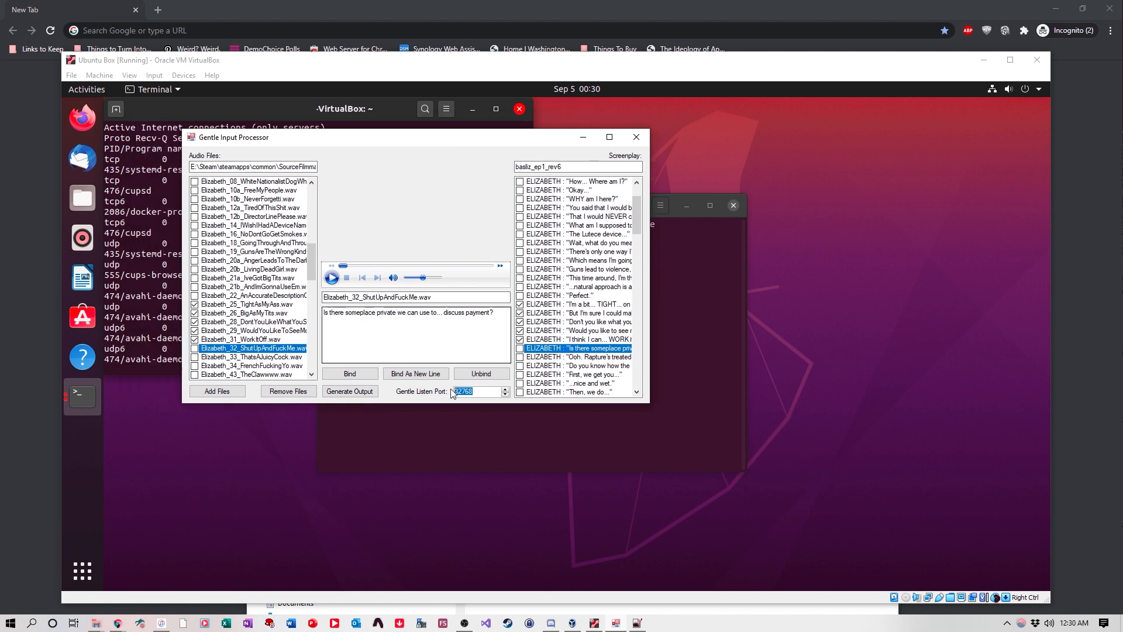
Generate output for the bound Elizabeth clips using Gentle port 32768
{"action": "left_click", "coordinate": [350, 391]}
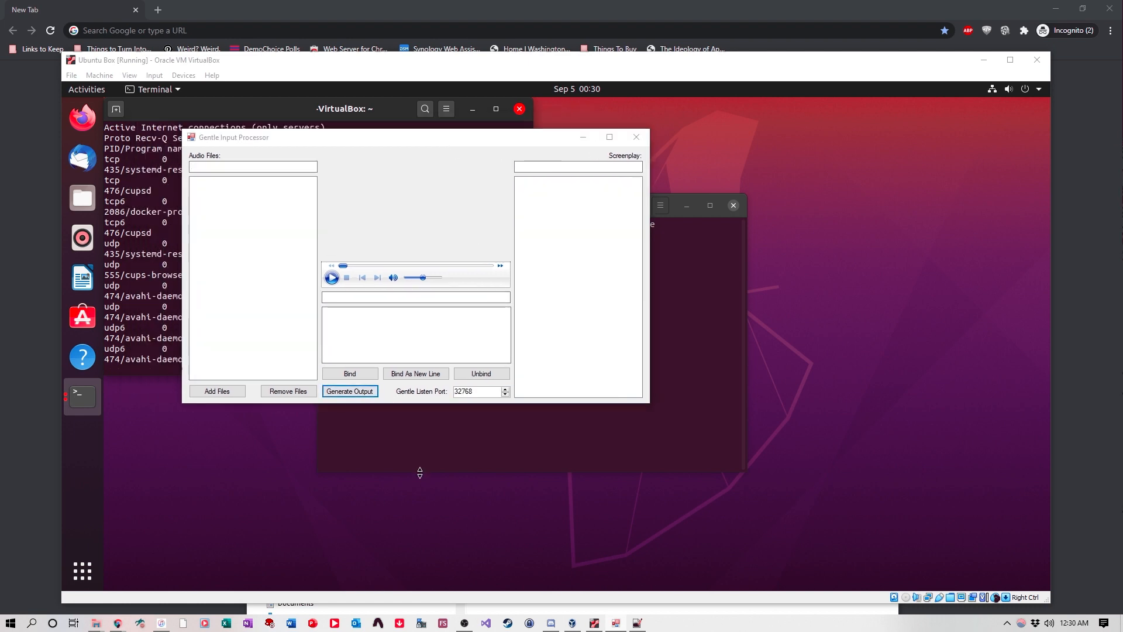
{"action": "left_click", "coordinate": [217, 392]}
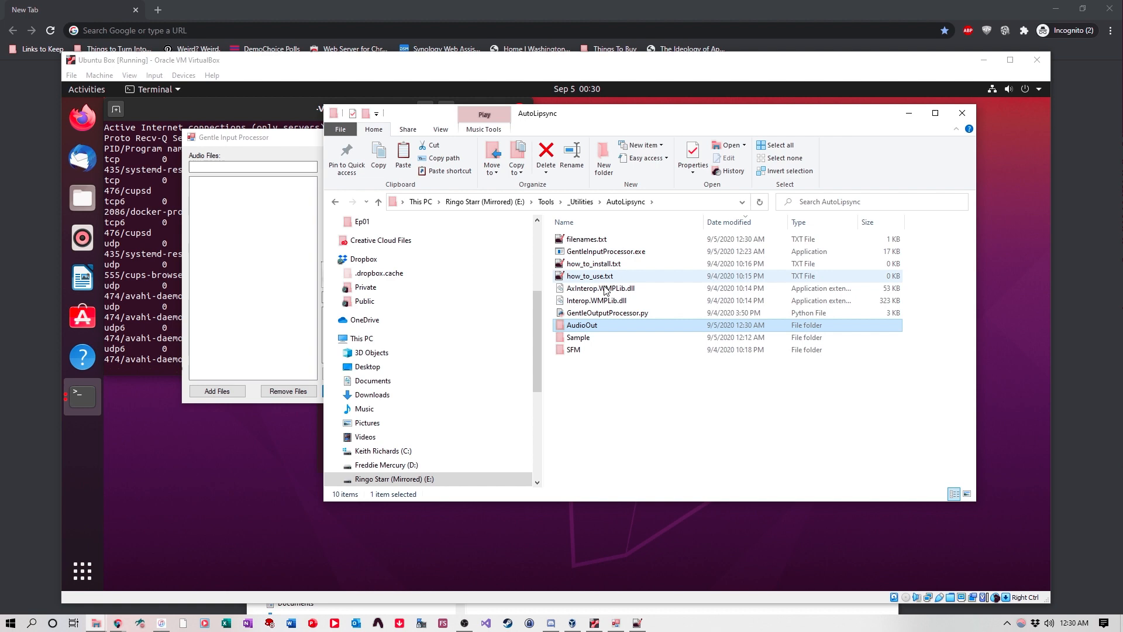
Open the context menu for the AudioOut folder in E:\Tools\_Utilities\AutoLipsync
{"action": "right_click", "coordinate": [581, 324]}
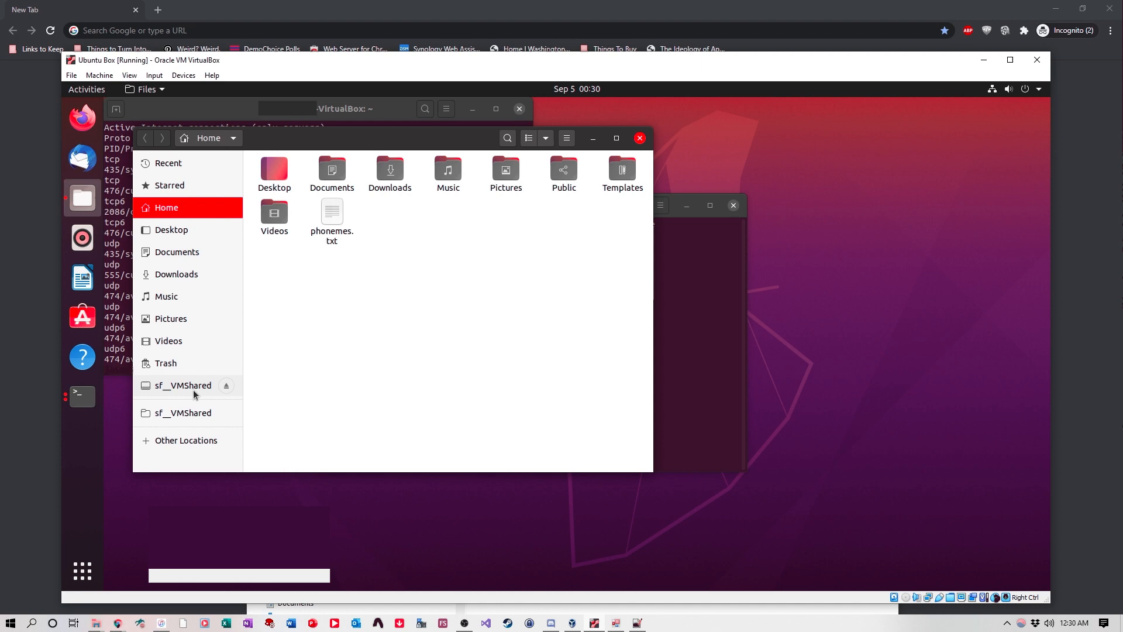
Copy the AudioOut folder from sf__VMShared in the Ubuntu Files app
{"action": "right_click", "coordinate": [289, 168]}
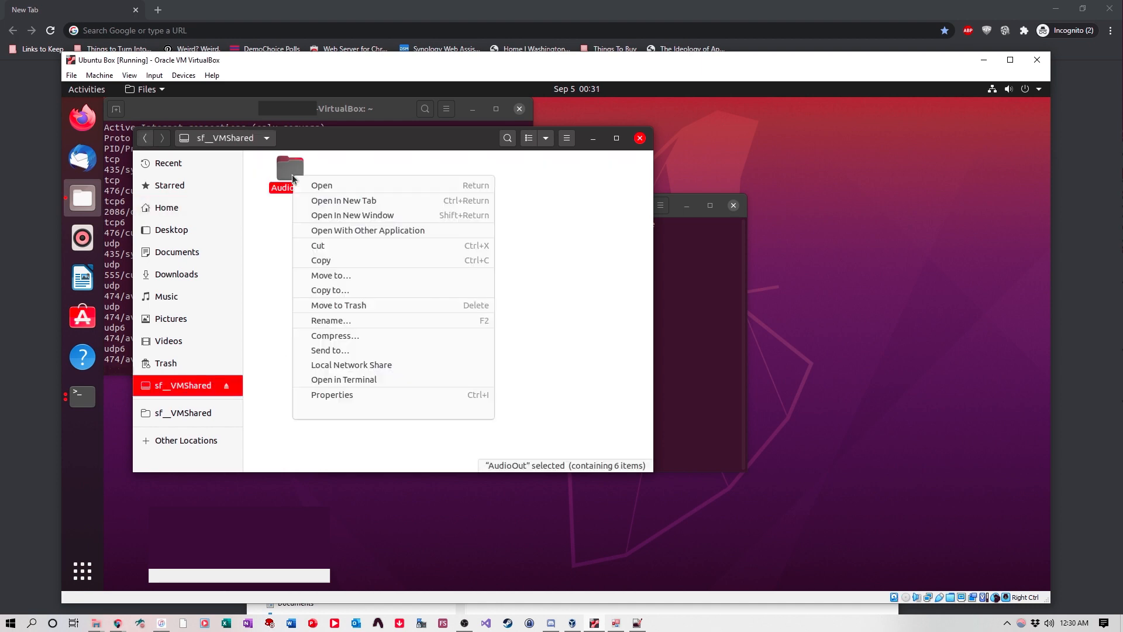
{"action": "left_click", "coordinate": [739, 173]}
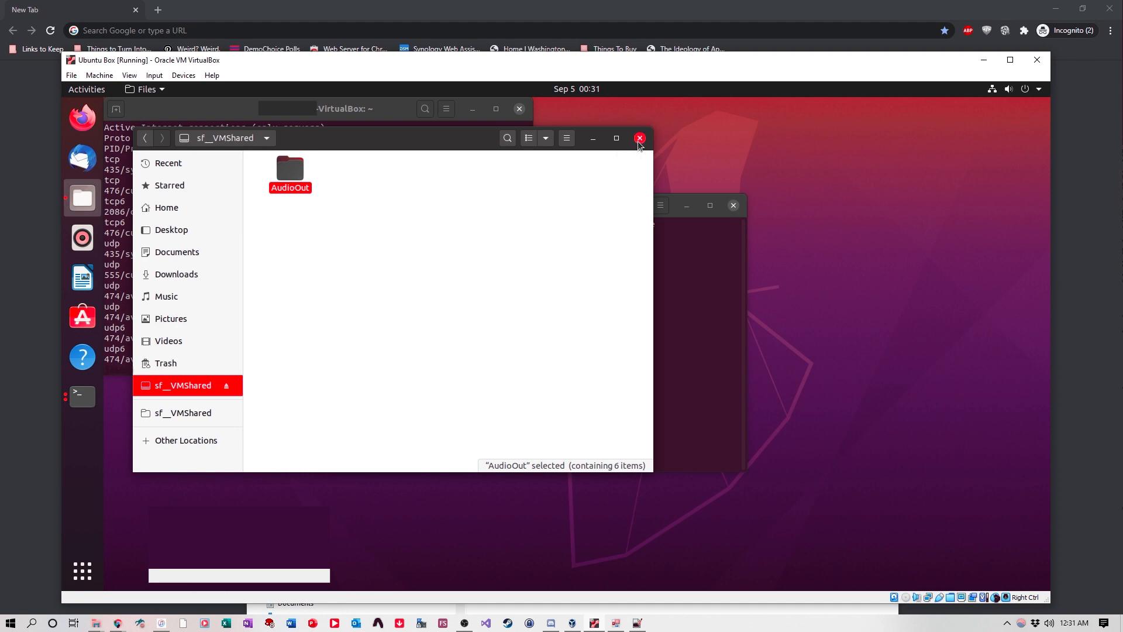
Close Files, then run cd Desktop, cd AudioOut, ls and ./transcribe.sh in Terminal
{"action": "left_click", "coordinate": [638, 138]}
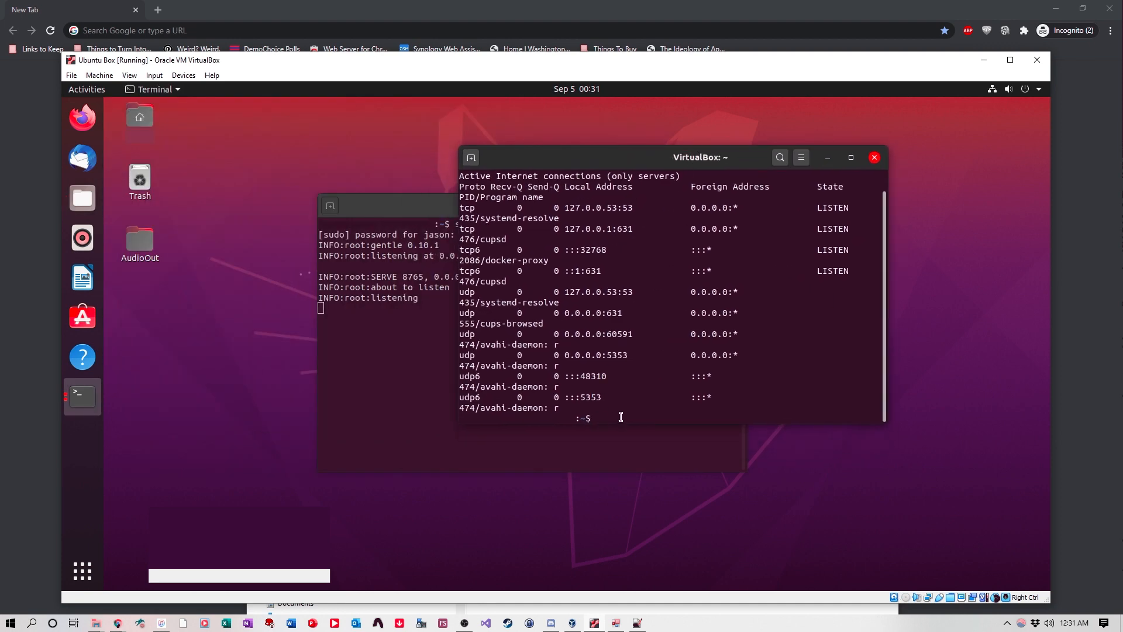
{"action": "type", "text": "cd Desktop"}
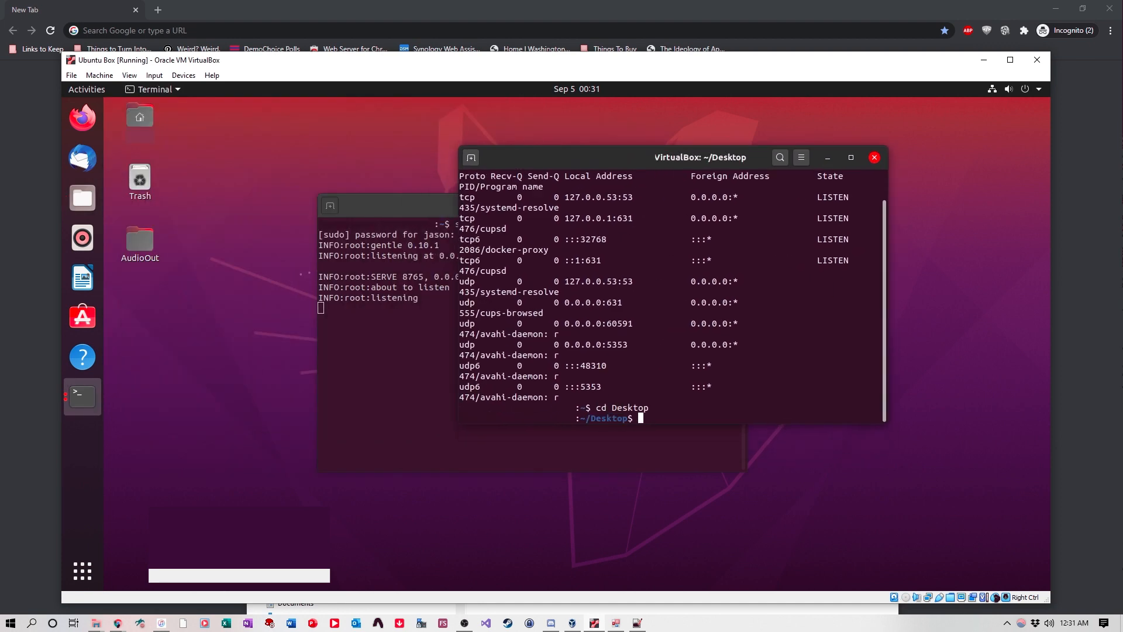
{"action": "type", "text": "cd AudioOut"}
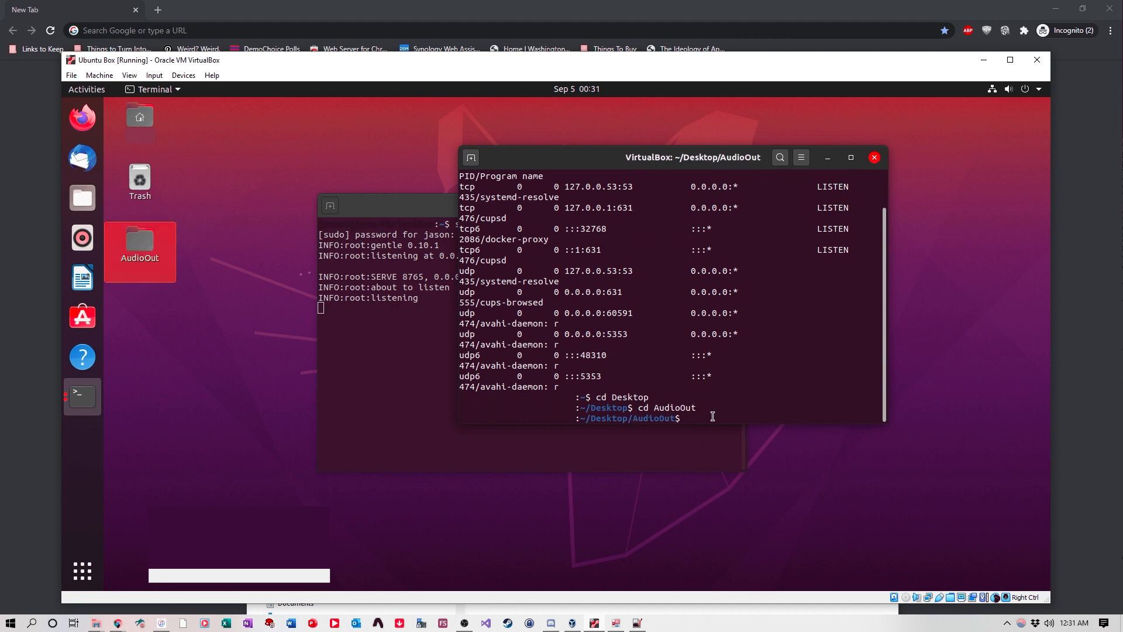
{"action": "type", "text": "ls"}
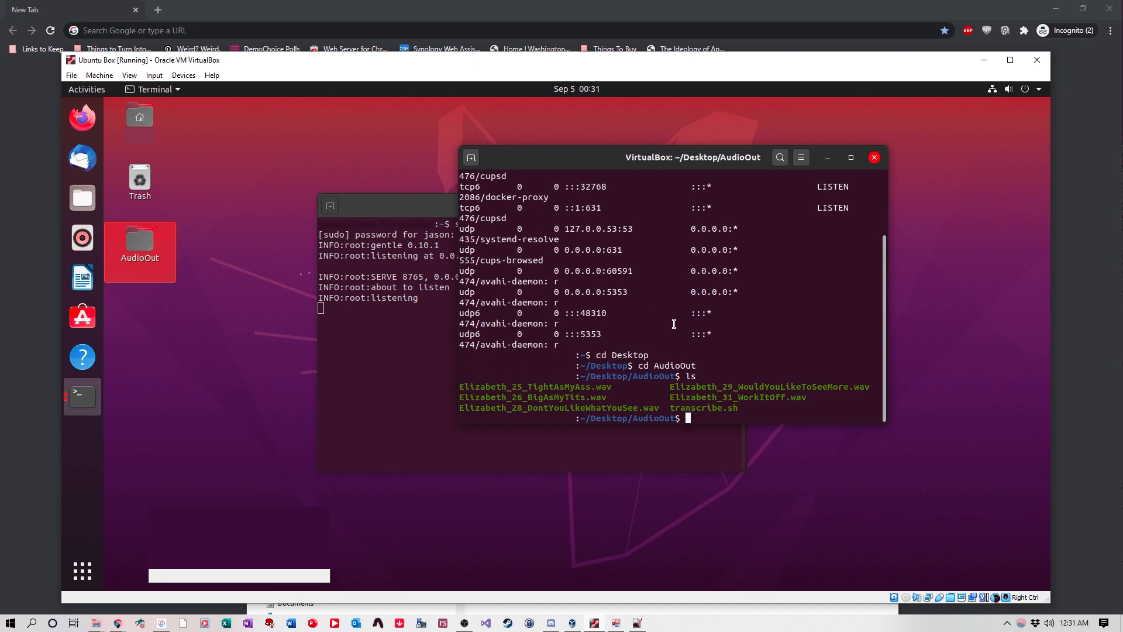
{"action": "type", "text": "./"}
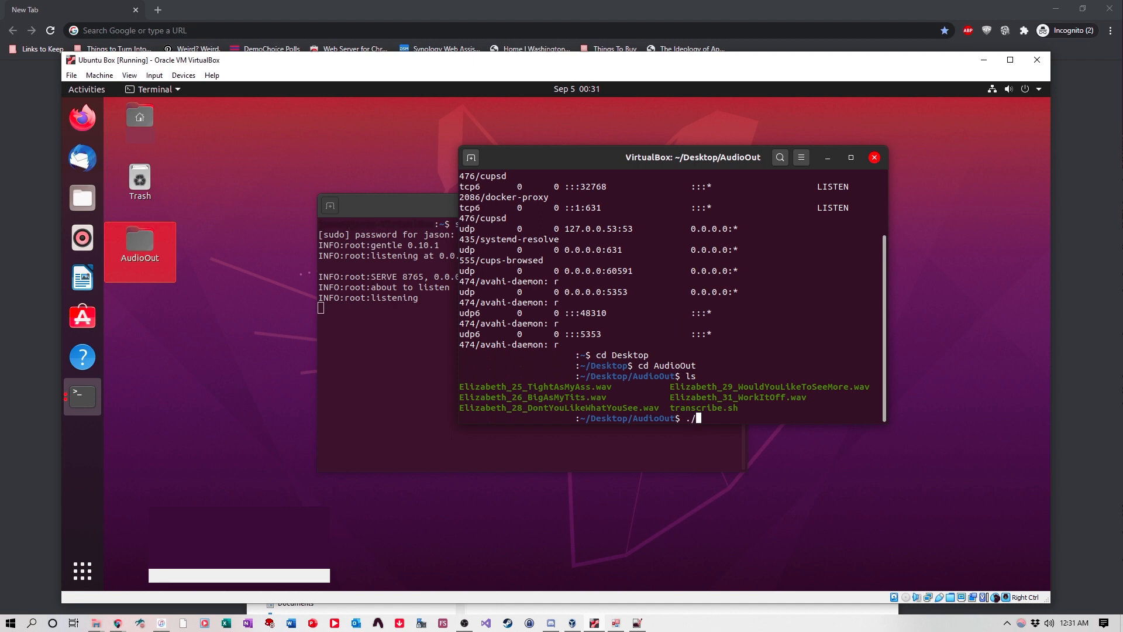
{"action": "type", "text": "transcribe.sh"}
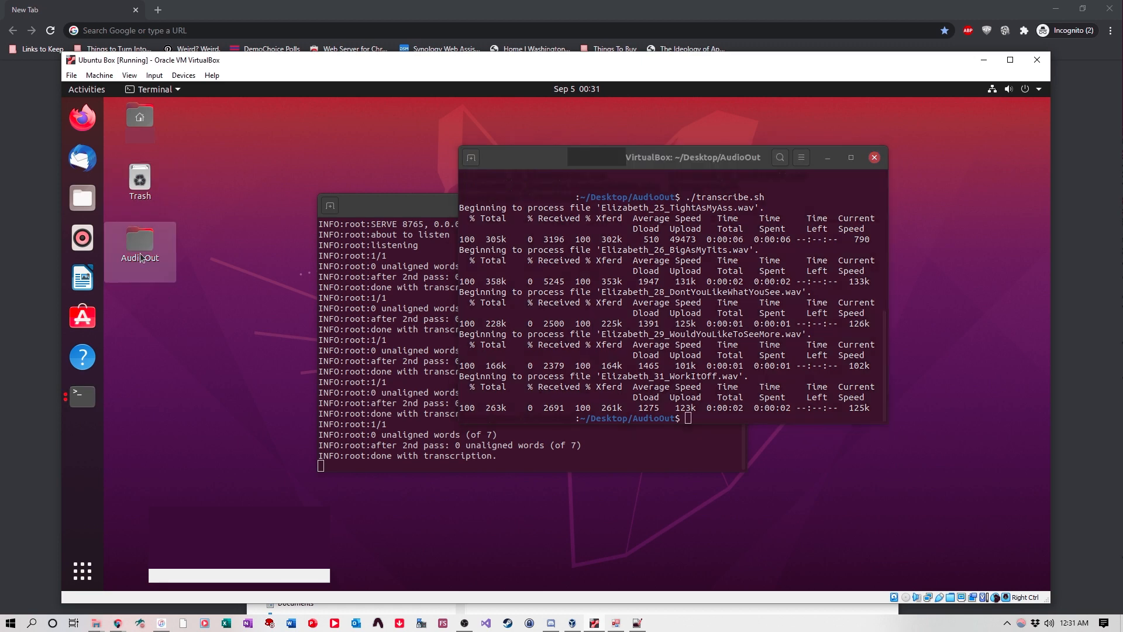
Inspect phonemes.txt from the desktop AudioOut, copy it into sf__VMShared, then close Files
{"action": "double_click", "coordinate": [140, 243]}
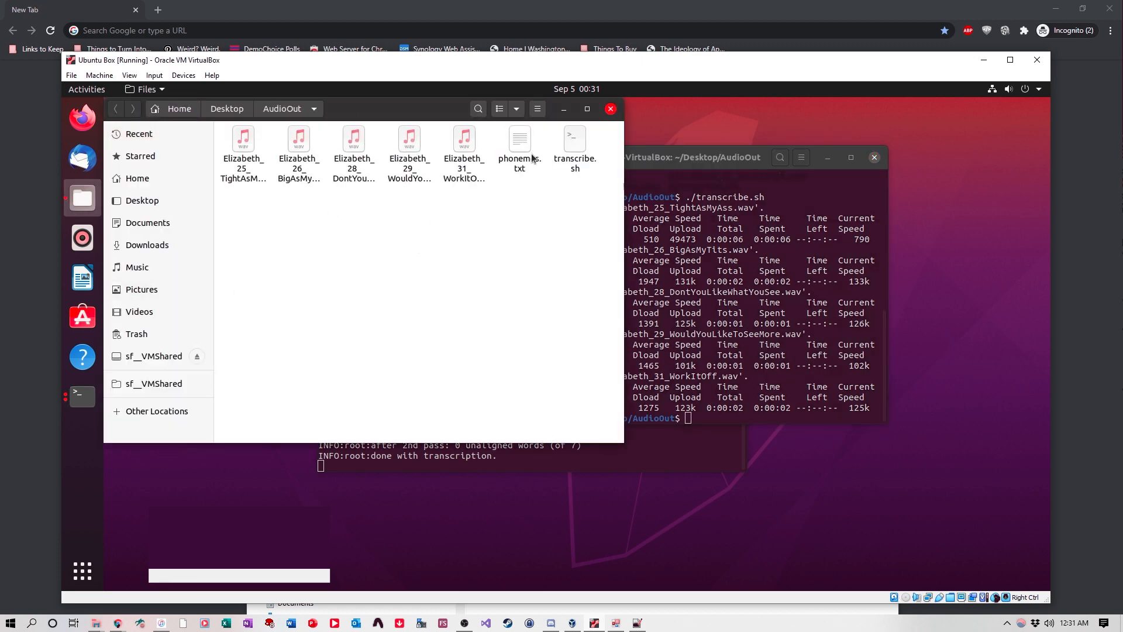
{"action": "double_click", "coordinate": [519, 143]}
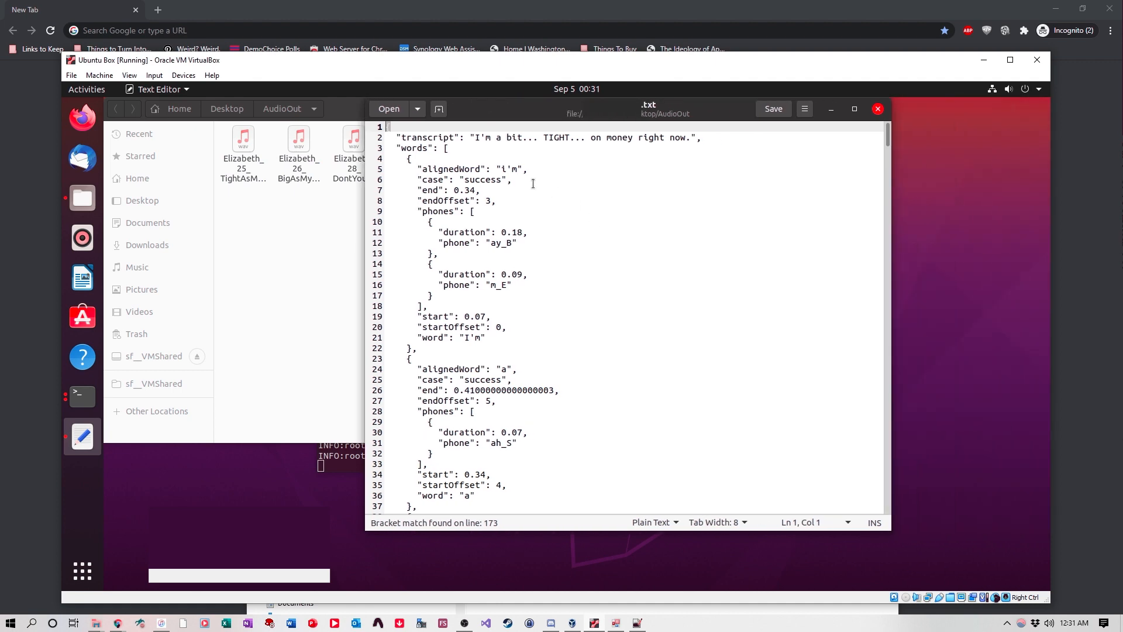
{"action": "scroll", "scroll_direction": "down", "scroll_amount": 3}
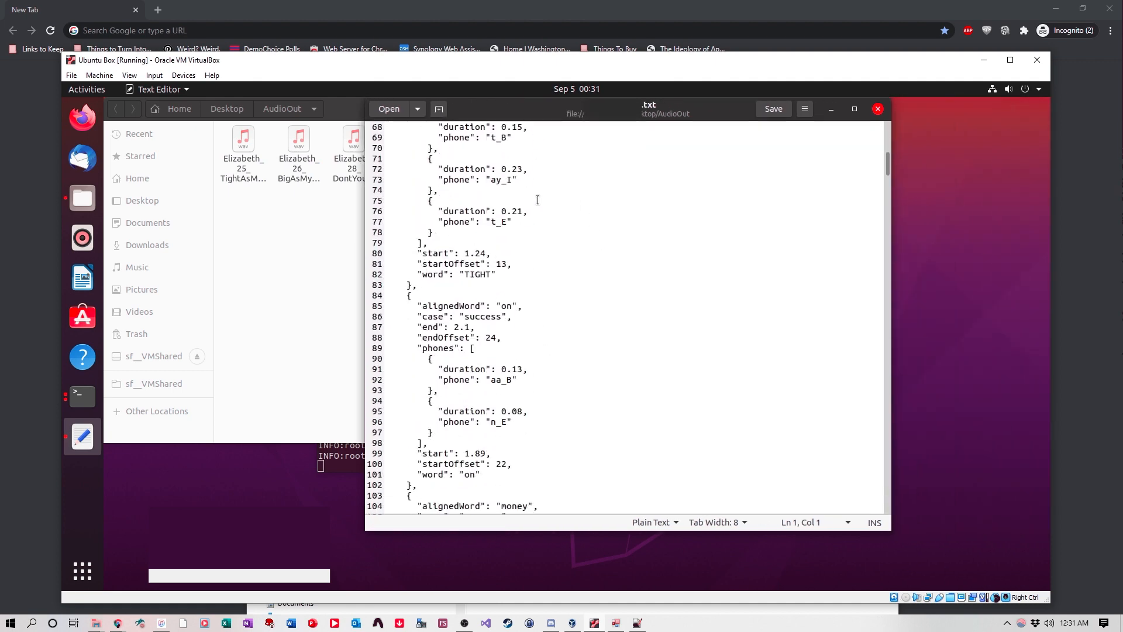
{"action": "scroll", "scroll_direction": "down", "scroll_amount": 3}
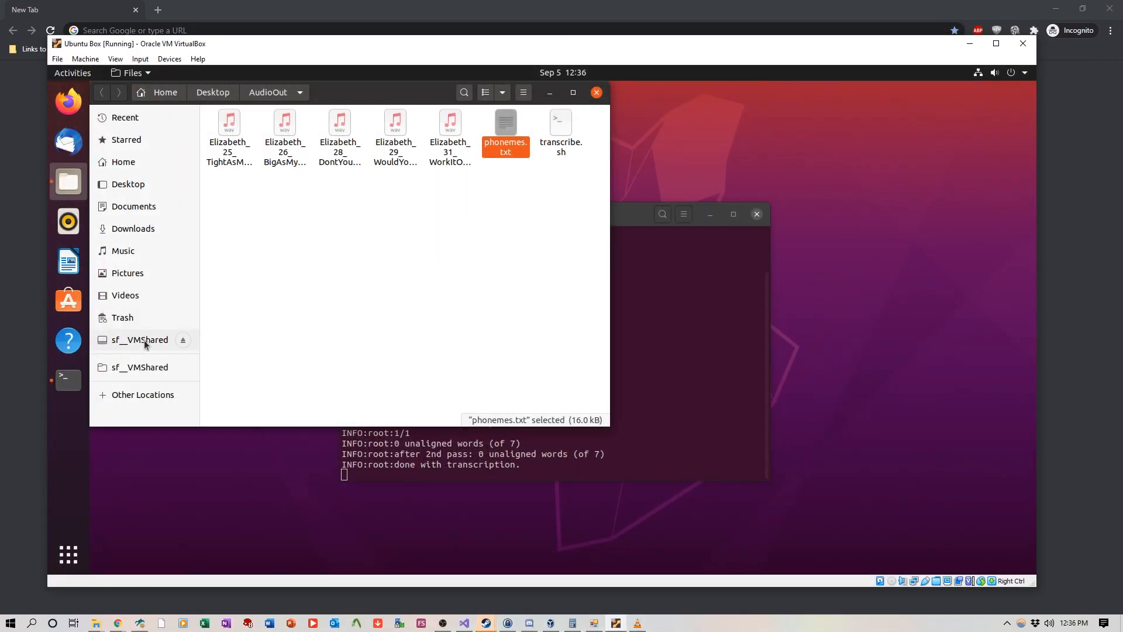
{"action": "left_click", "coordinate": [140, 339]}
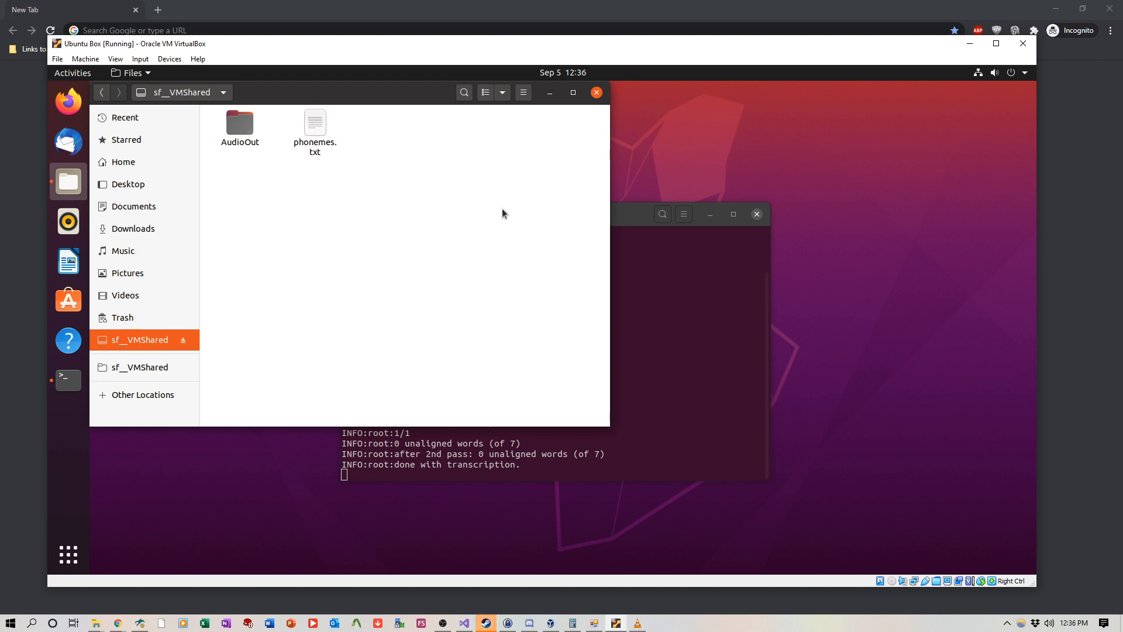
{"action": "left_click", "coordinate": [595, 91]}
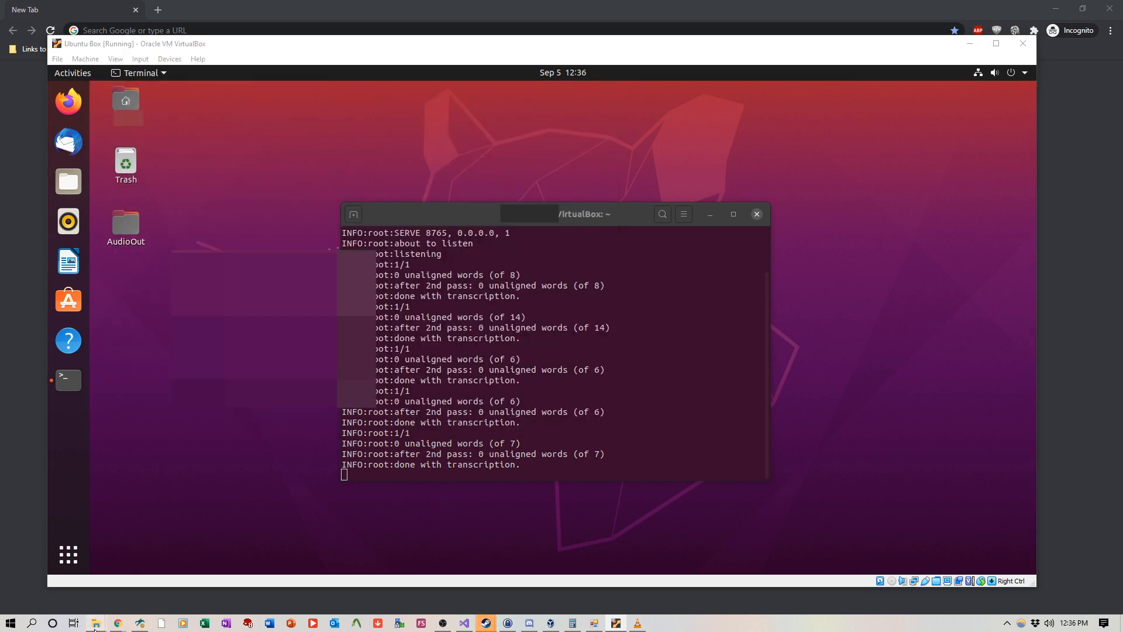
Open _VMShared, review the filenames.txt clip list, and run GentleOutputProcessor.py
{"action": "right_click", "coordinate": [434, 215]}
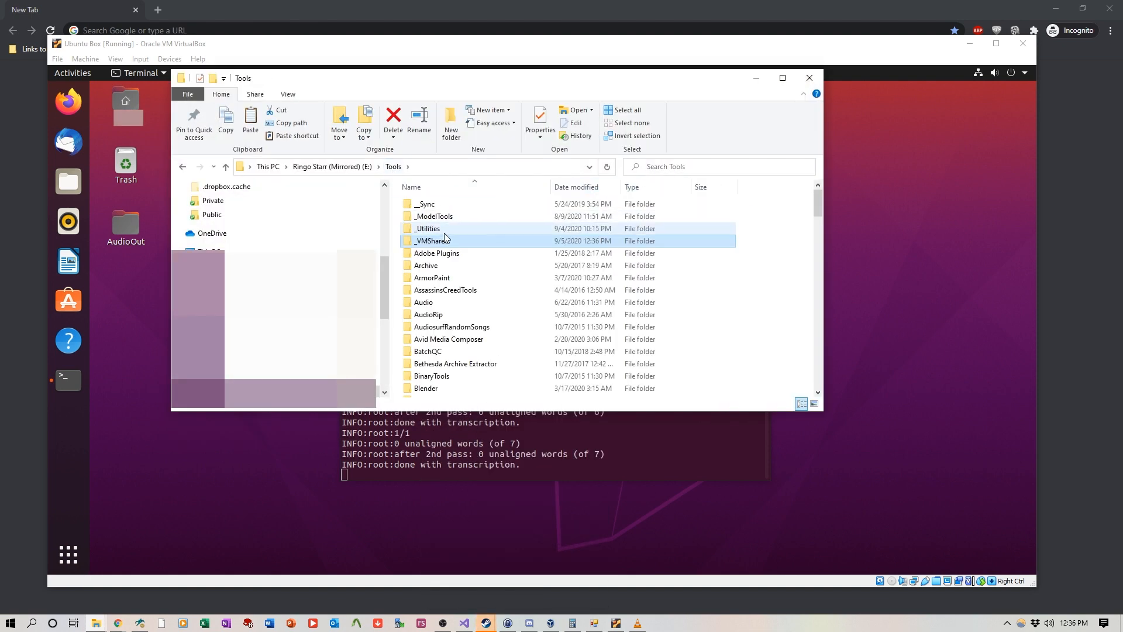
{"action": "double_click", "coordinate": [428, 227]}
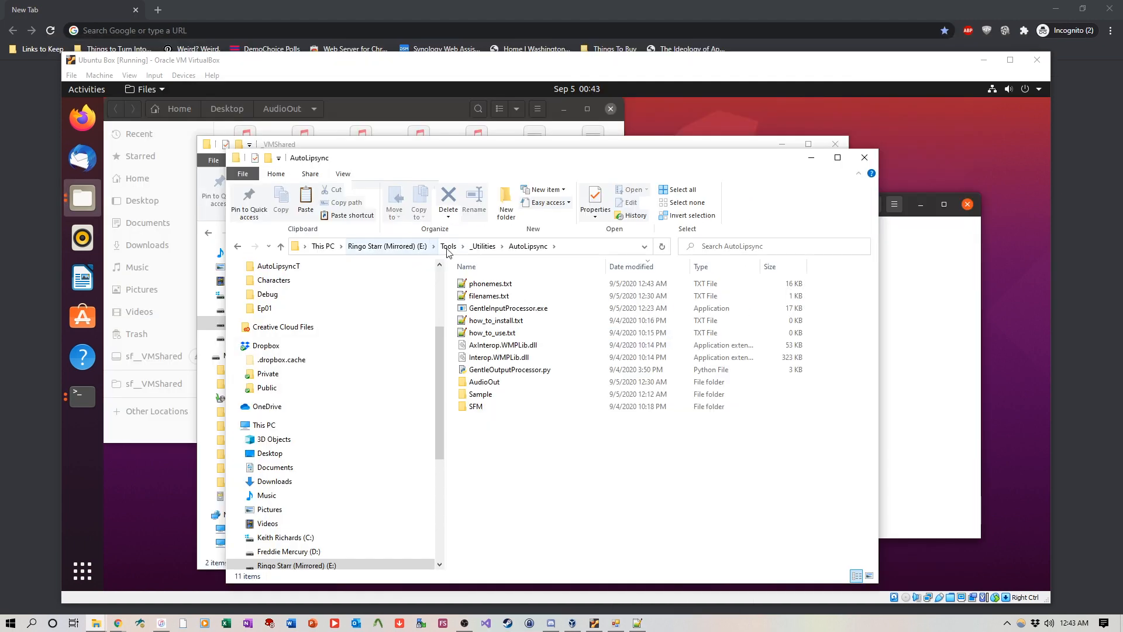
{"action": "mouse_move", "coordinate": [507, 308]}
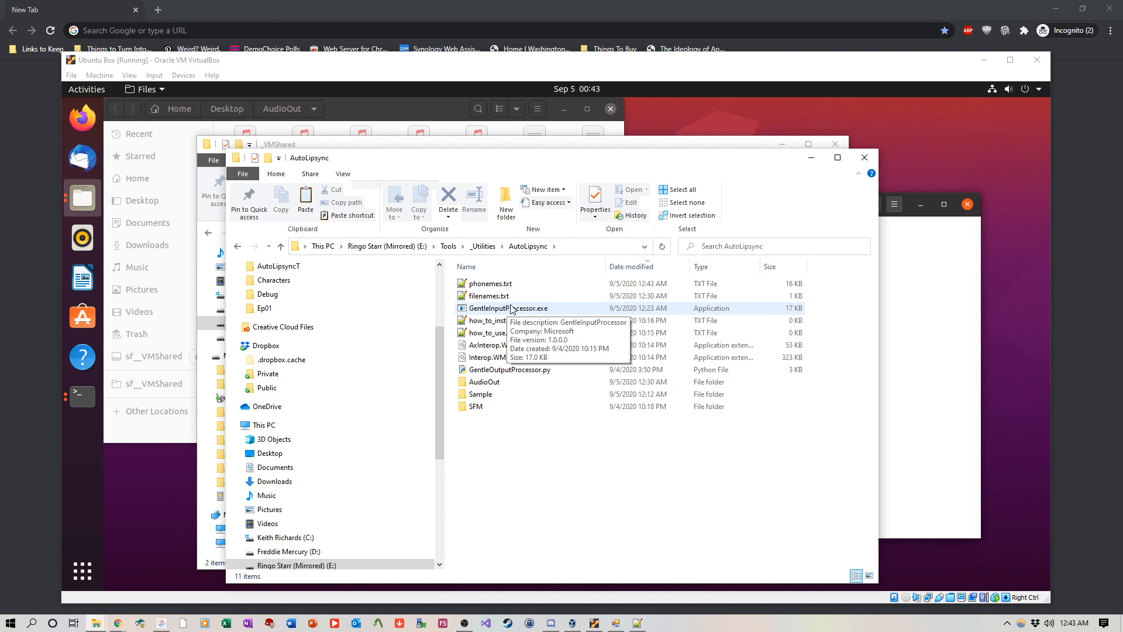
{"action": "left_click", "coordinate": [489, 296]}
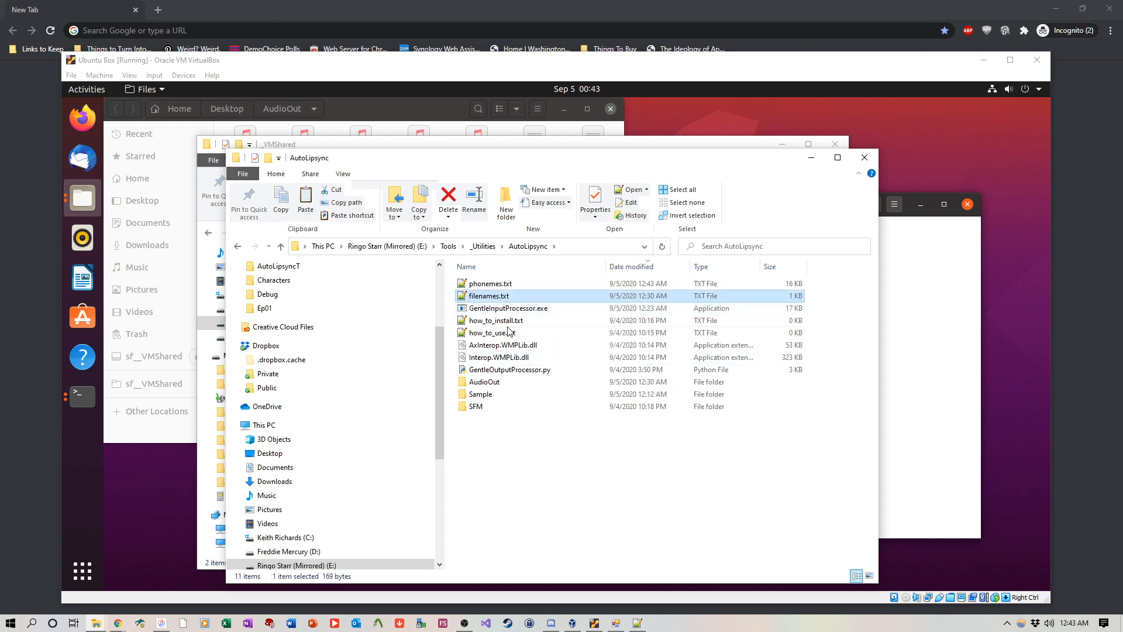
{"action": "double_click", "coordinate": [488, 295]}
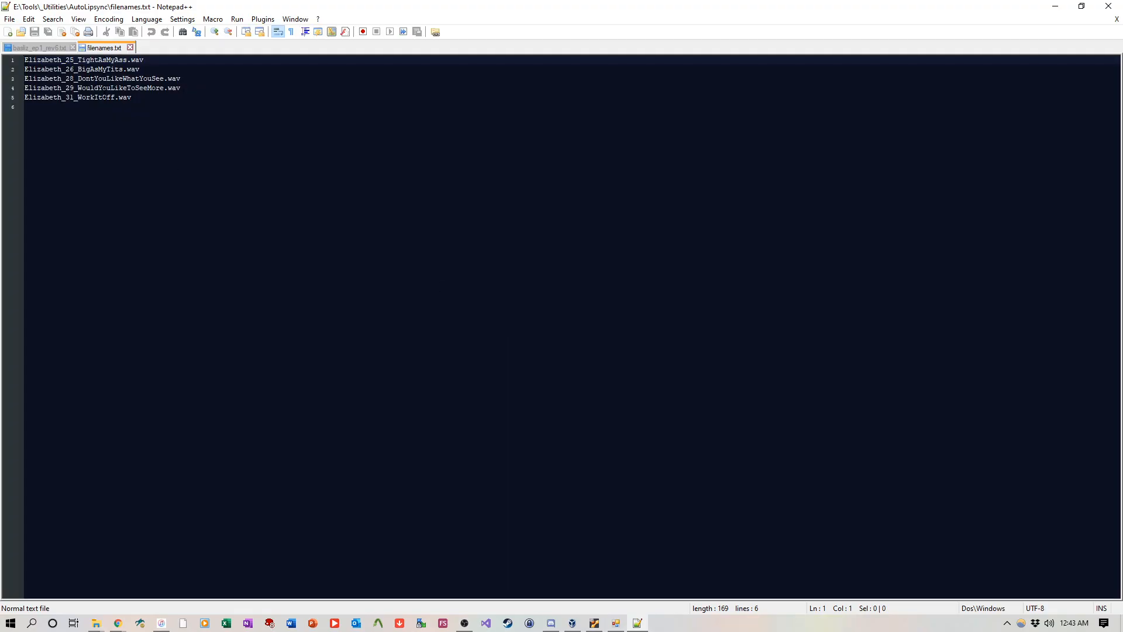
{"action": "left_click", "coordinate": [35, 47]}
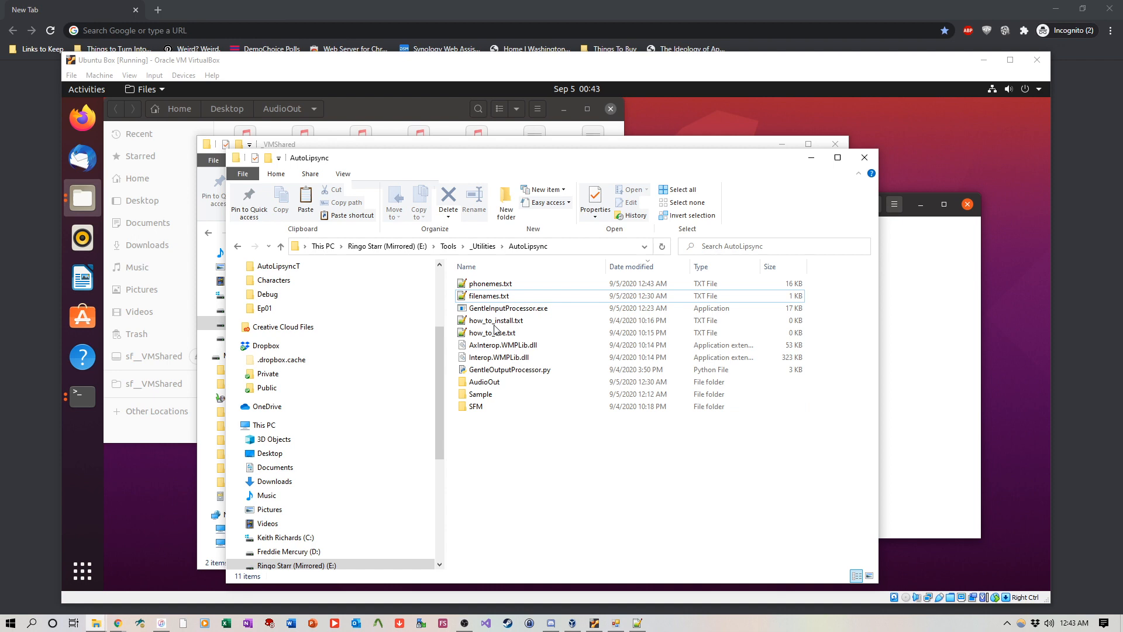
{"action": "double_click", "coordinate": [509, 369]}
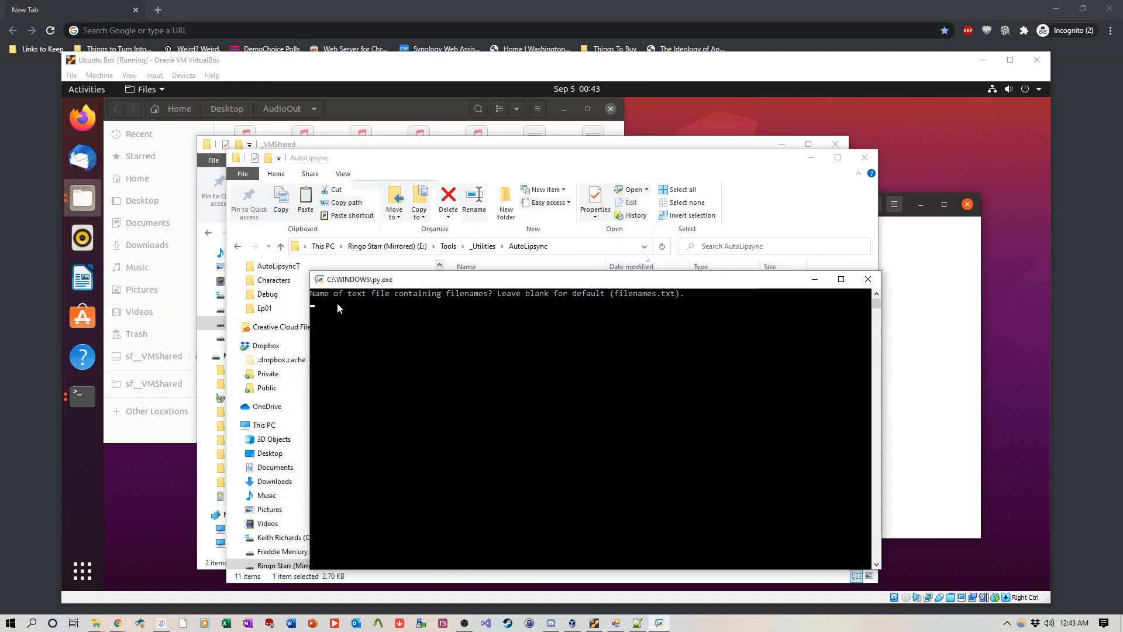
{"action": "mouse_move", "coordinate": [641, 303]}
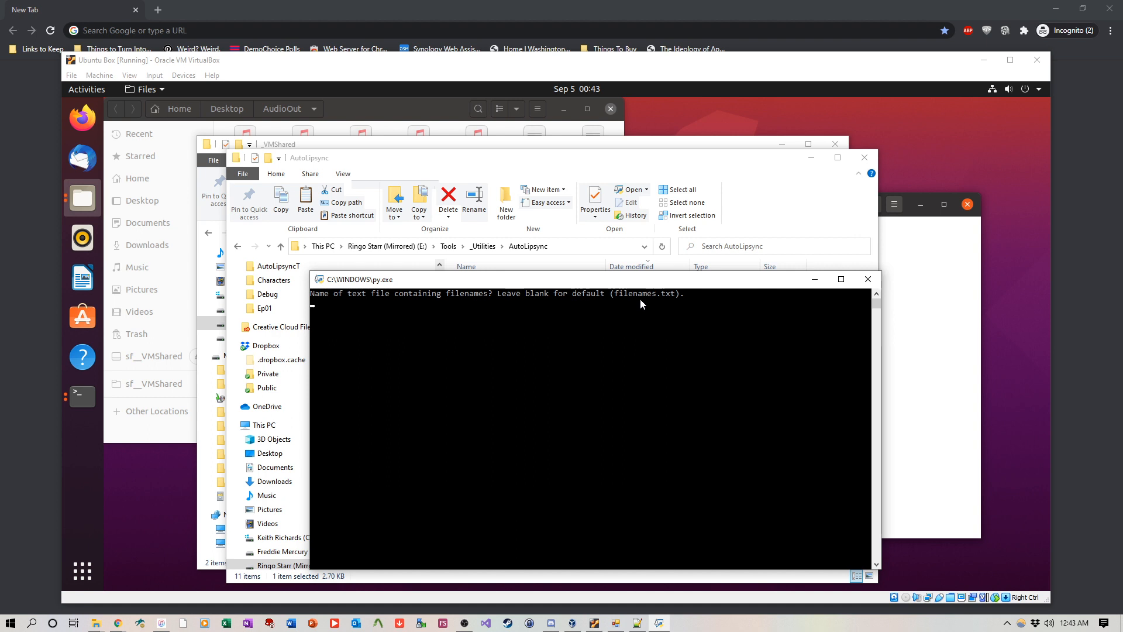
Accept the default filenames list, copy the five .pho files beside the Ep01 WAVs, and launch Source Filmmaker
{"action": "key", "text": "enter"}
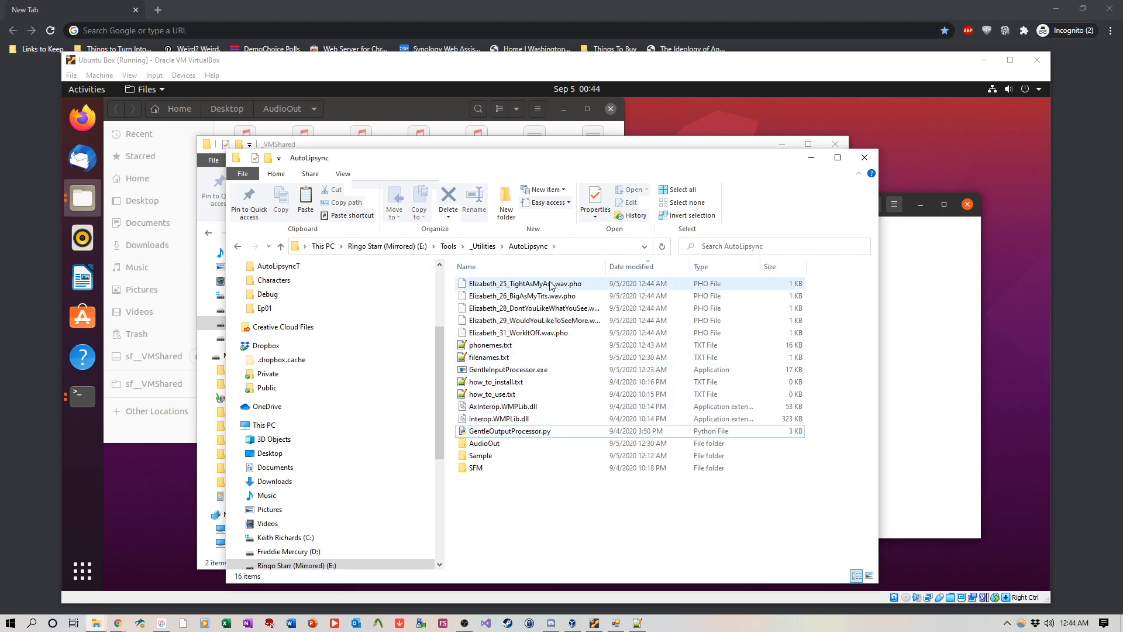
{"action": "double_click", "coordinate": [523, 284]}
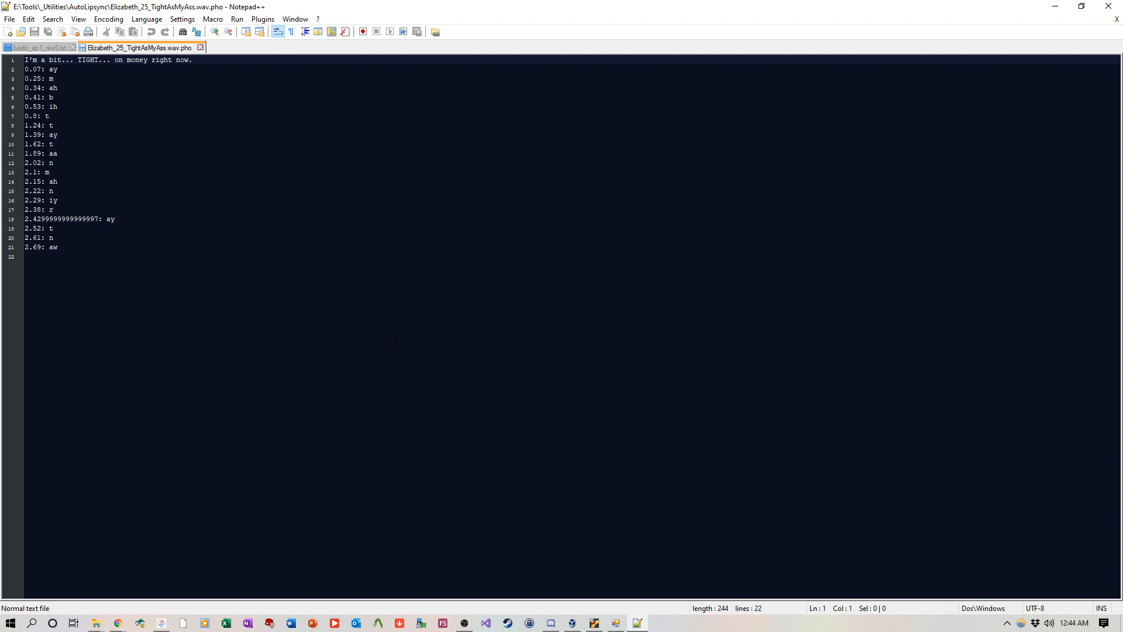
{"action": "left_click_drag", "start_coordinate": [23, 60], "coordinate": [191, 61]}
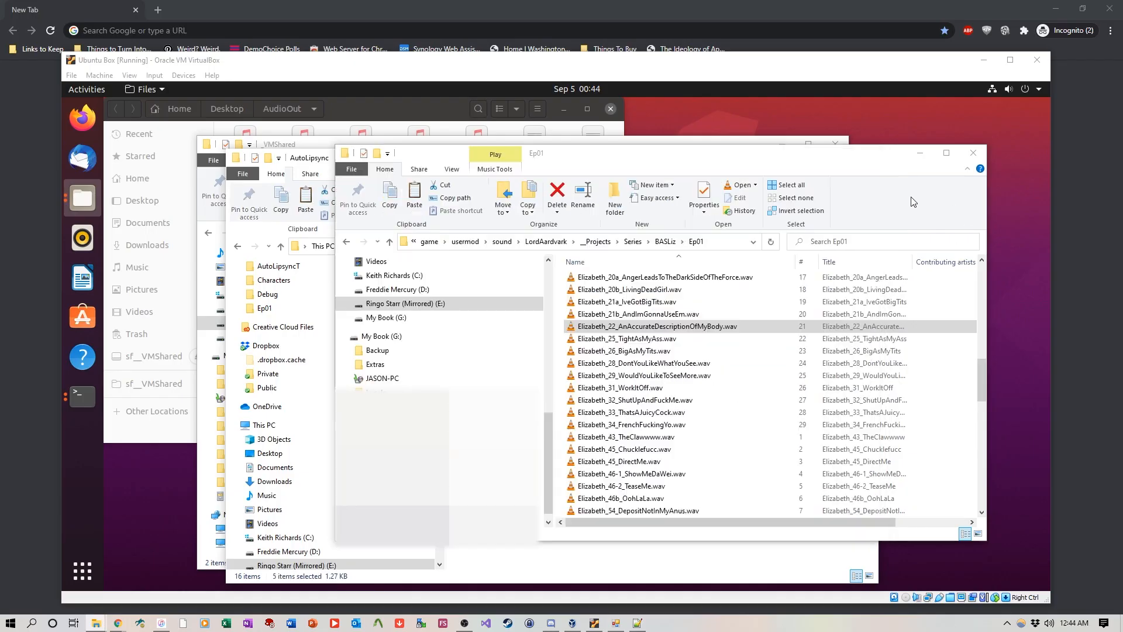
{"action": "right_click", "coordinate": [653, 326]}
{"action": "type", "text": "sfm."}
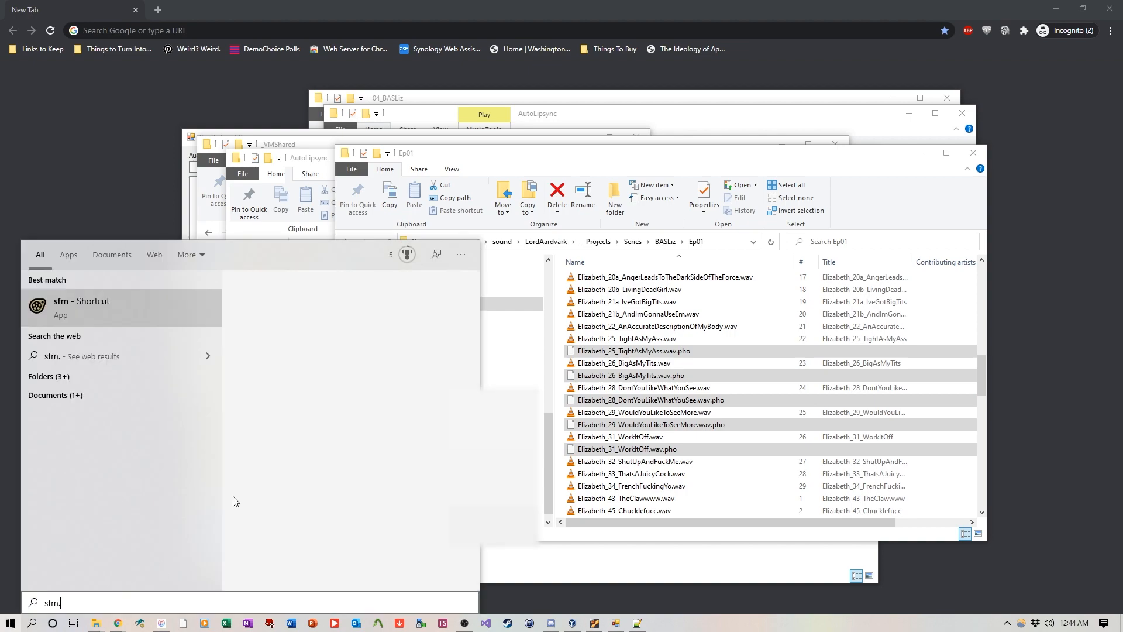
{"action": "left_click", "coordinate": [80, 300]}
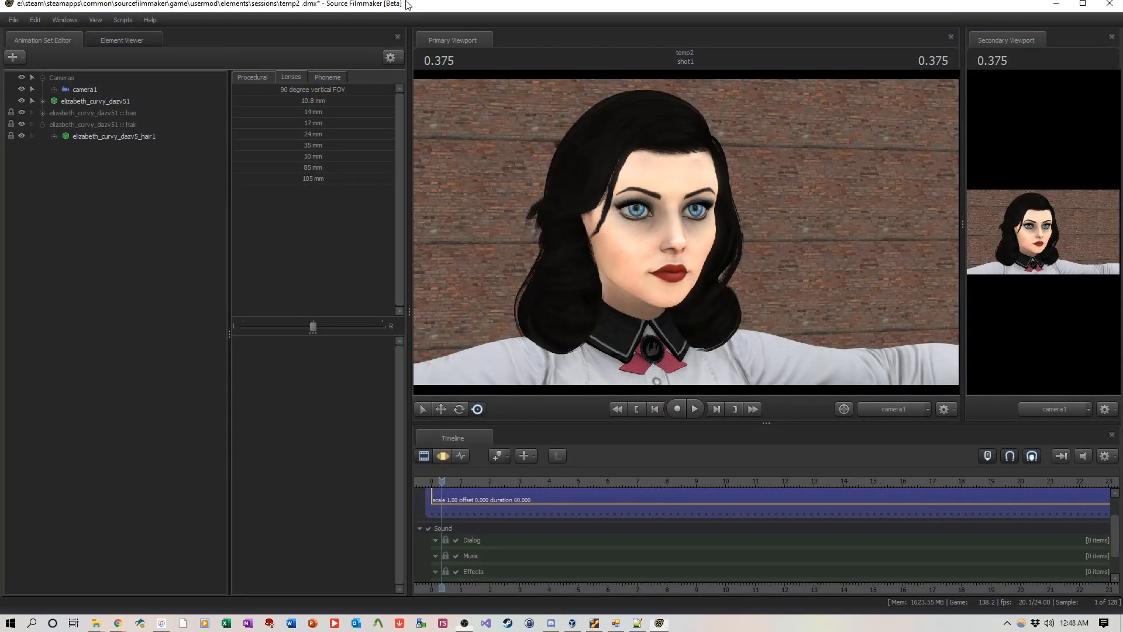
Add Elizabeth's .wav clips to the Dialog track through Add Clip to Track
{"action": "right_click", "coordinate": [459, 499]}
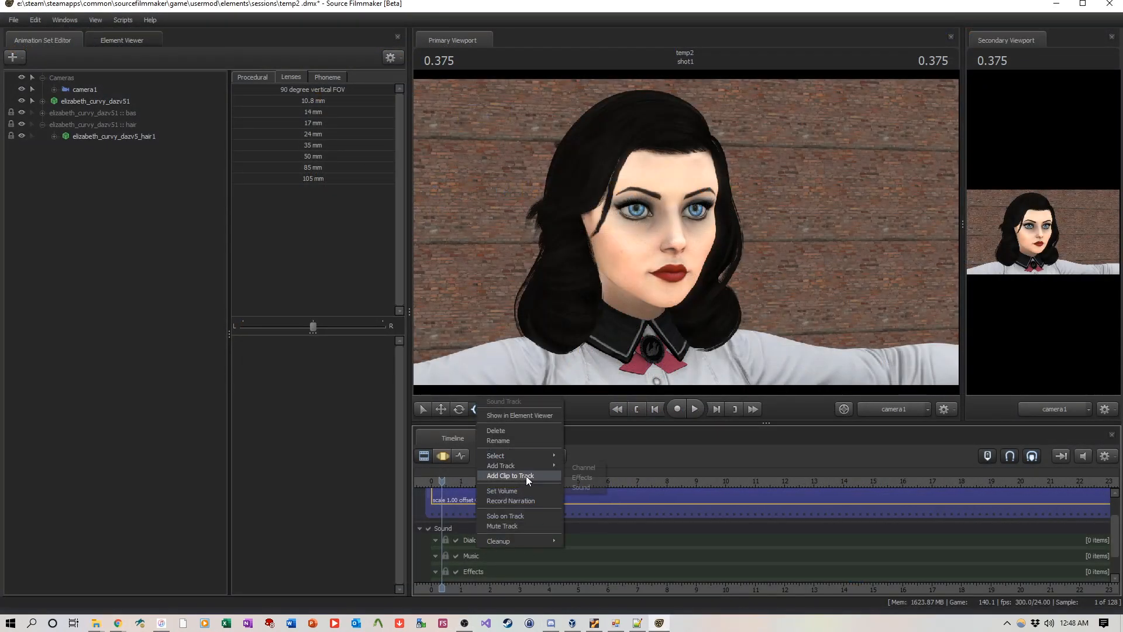
{"action": "left_click", "coordinate": [510, 476]}
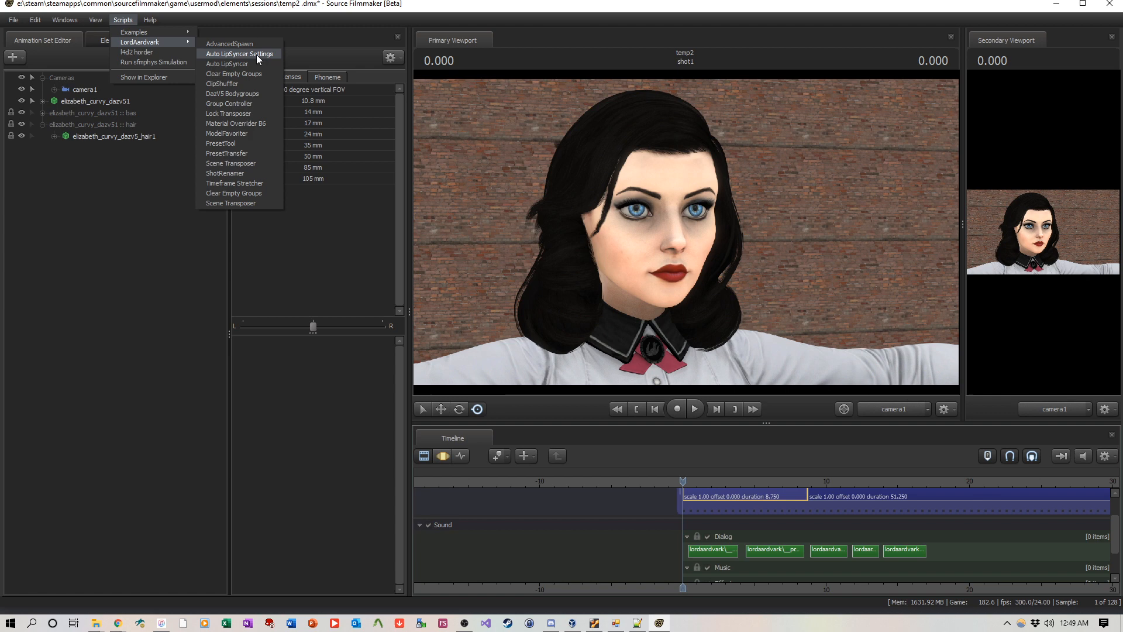
Enter 'elizabeth' as the Auto LipSyncer character short-hand and save the settings
{"action": "left_click", "coordinate": [239, 54]}
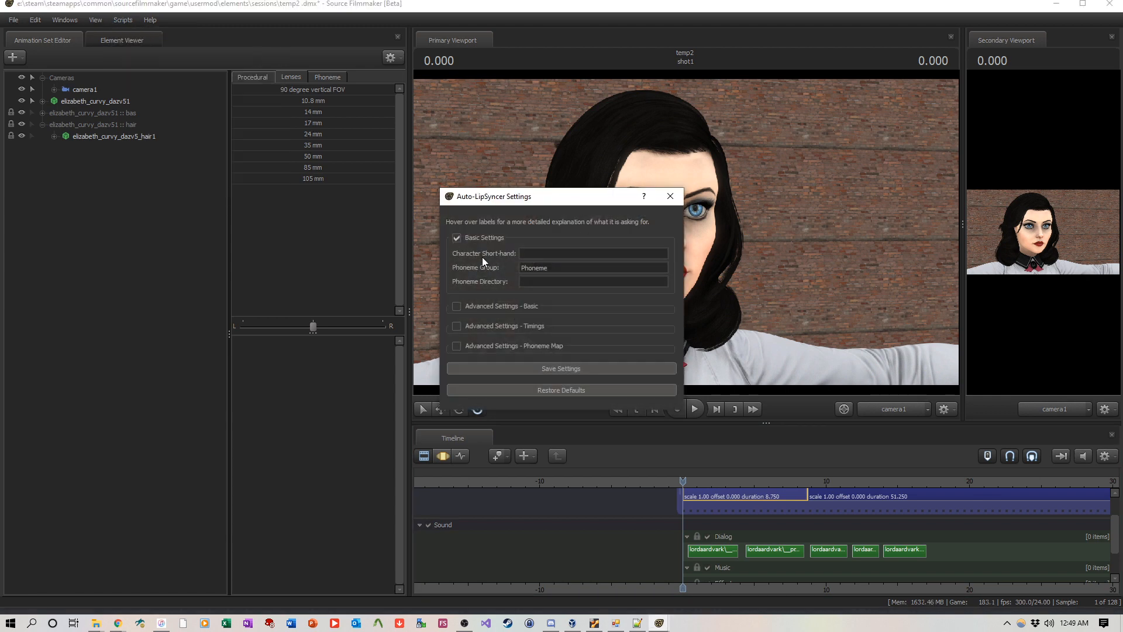
{"action": "mouse_move", "coordinate": [484, 252]}
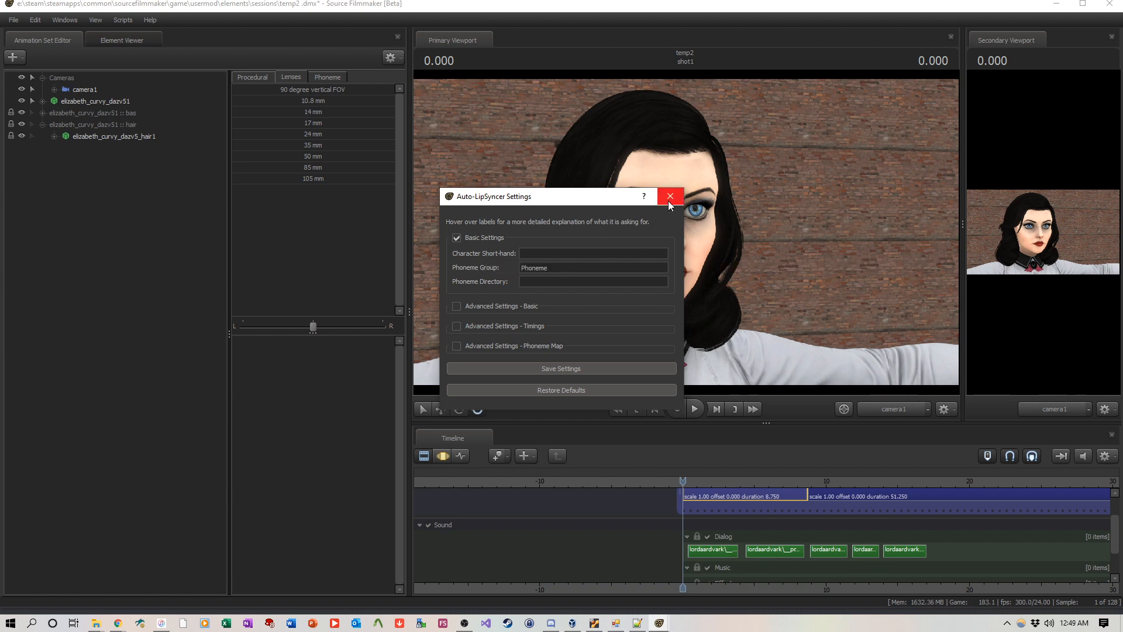
{"action": "left_click", "coordinate": [669, 197]}
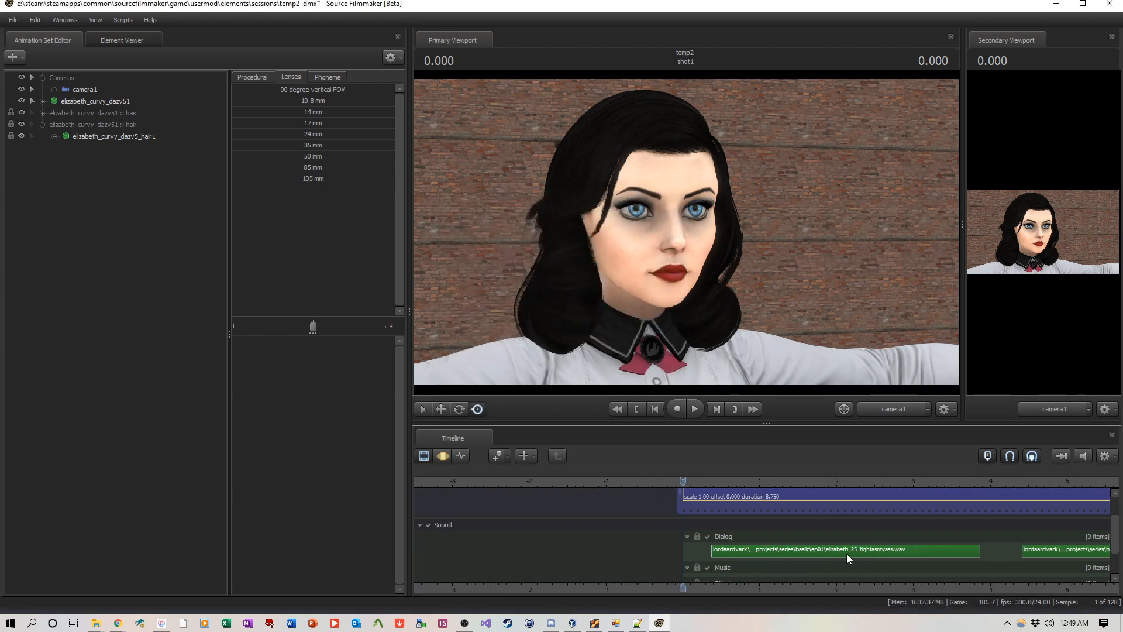
{"action": "left_click", "coordinate": [122, 19]}
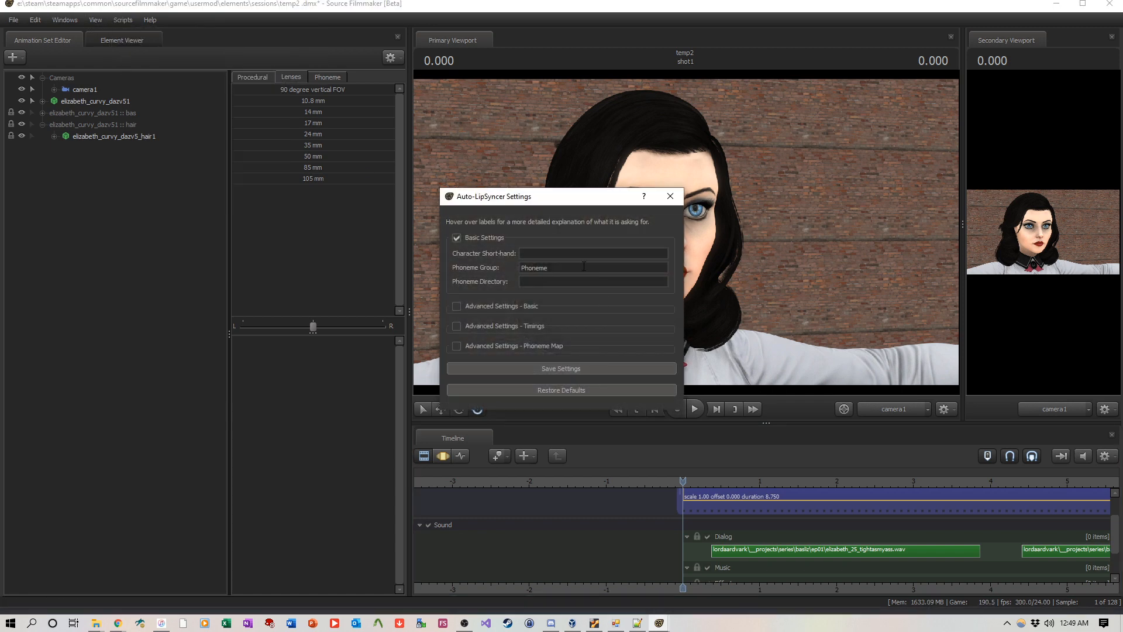
{"action": "type", "text": "elizabeth"}
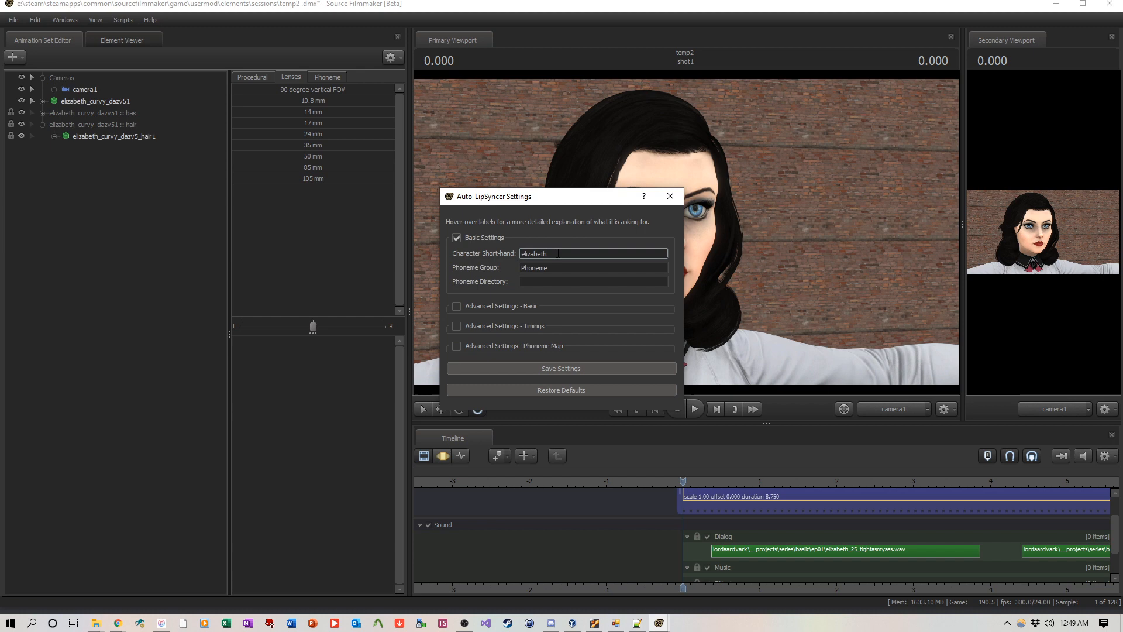
{"action": "left_click", "coordinate": [669, 195]}
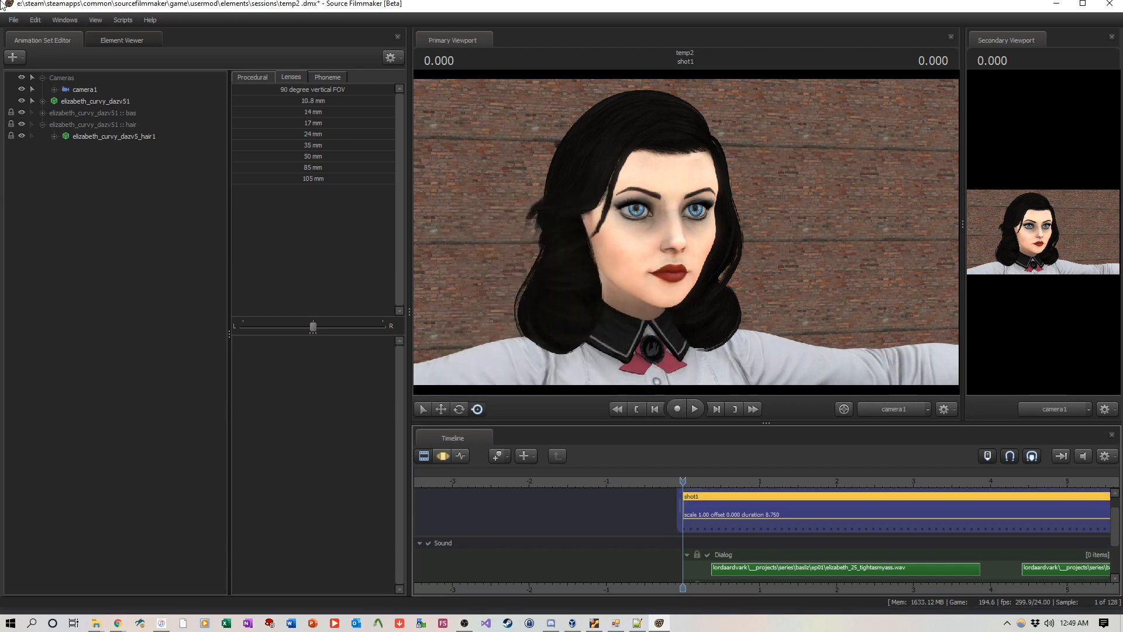
Select Elizabeth's Face flexes and apply Auto LipSyncer using the elizabeth_curvy_dazv51 model
{"action": "left_click", "coordinate": [32, 101]}
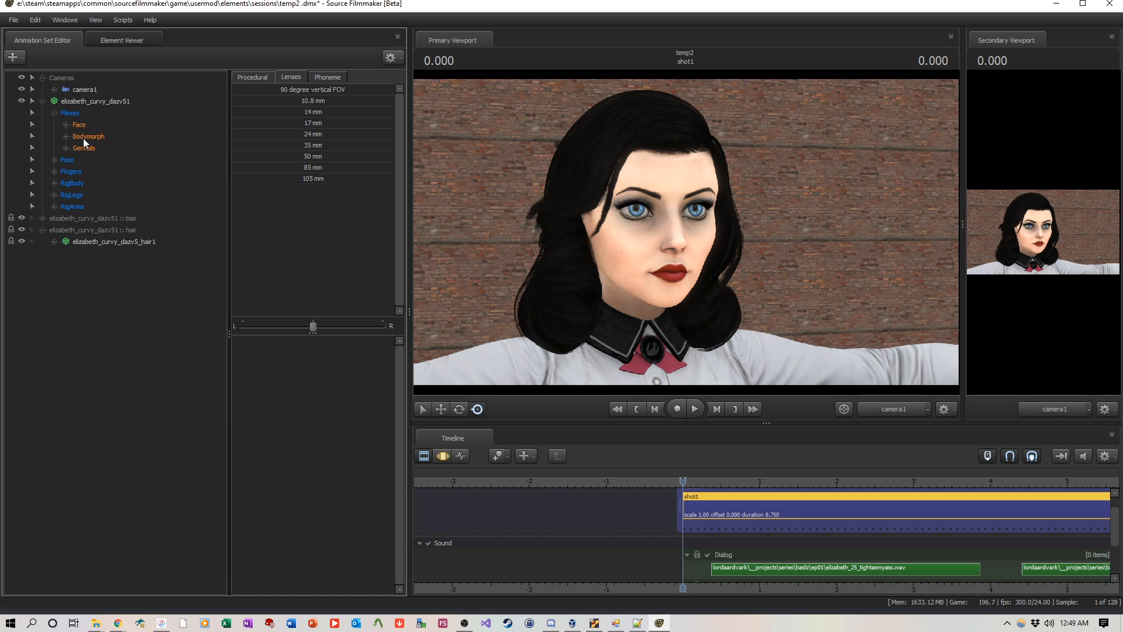
{"action": "left_click", "coordinate": [68, 124]}
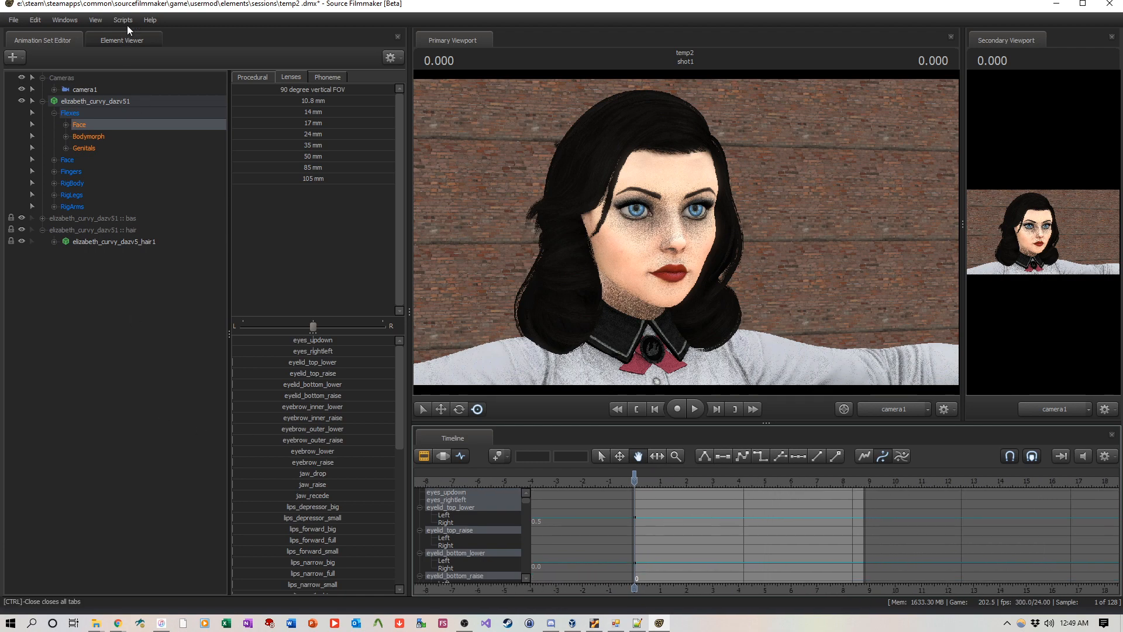
{"action": "left_click", "coordinate": [122, 19]}
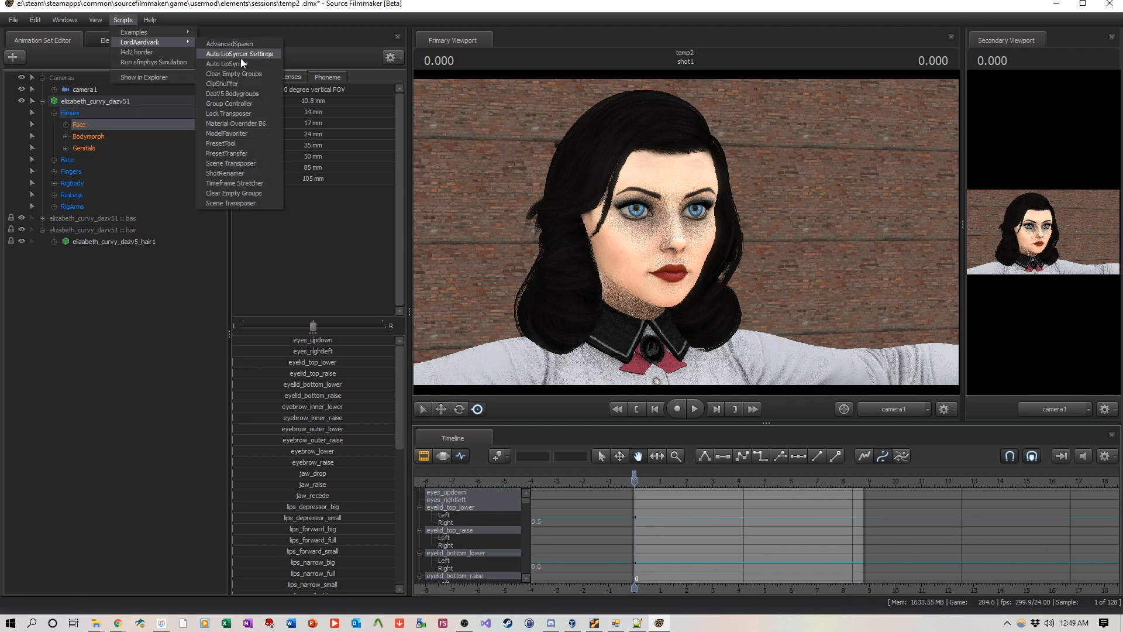
{"action": "left_click", "coordinate": [224, 64]}
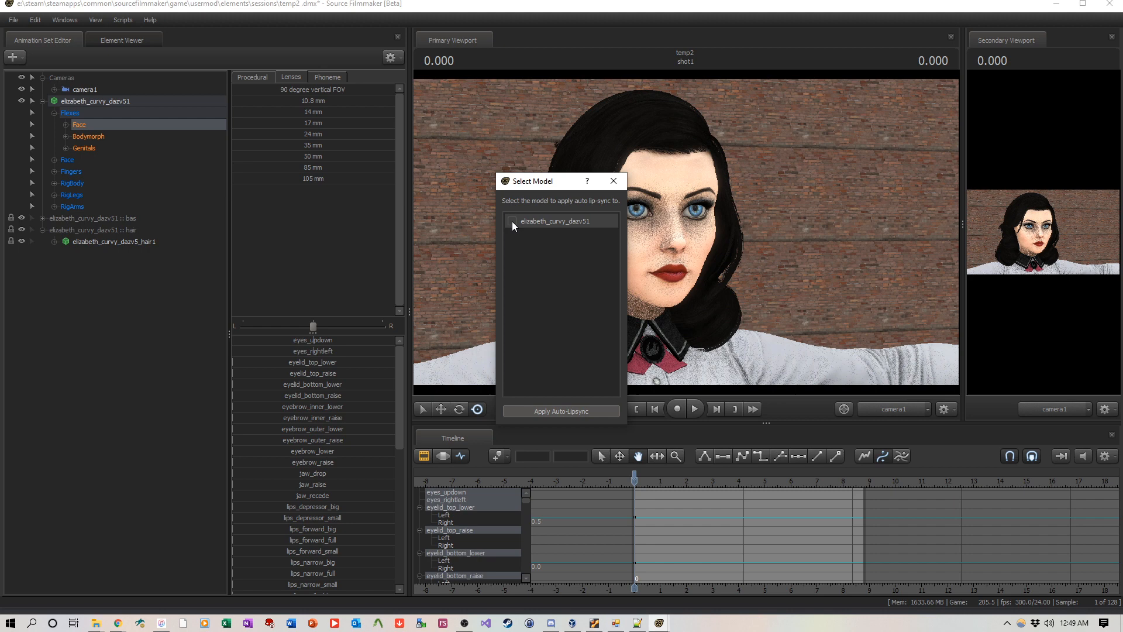
{"action": "left_click", "coordinate": [561, 410]}
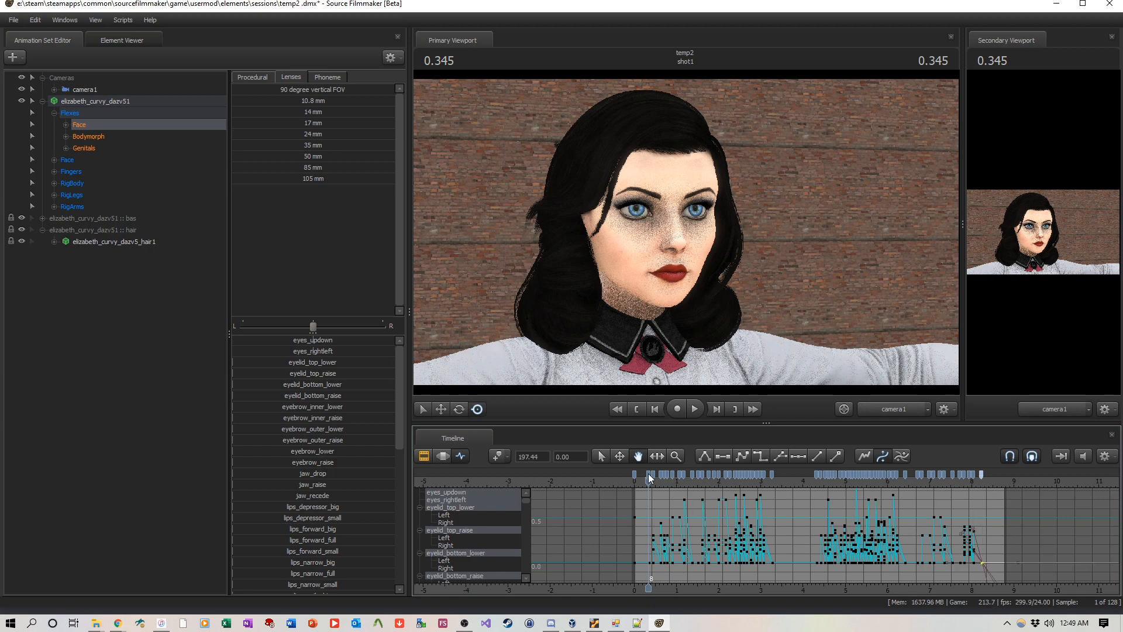
Inspect the first shot's generated curves, then move the playhead into shot2 at 8.75 seconds
{"action": "right_click", "coordinate": [648, 478]}
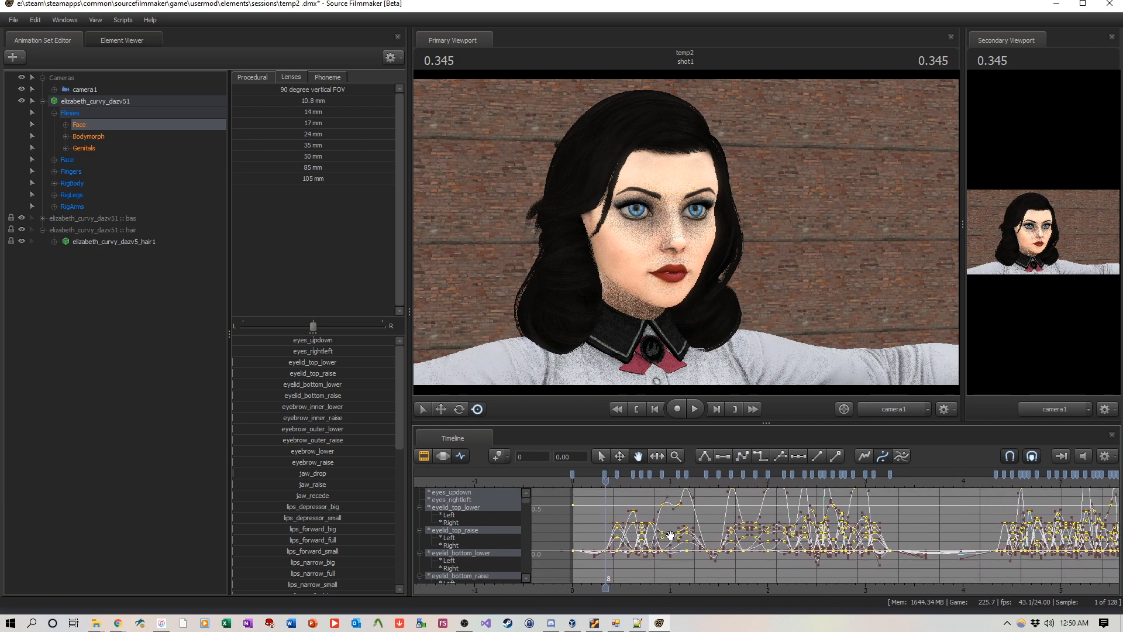
{"action": "left_click", "coordinate": [692, 409]}
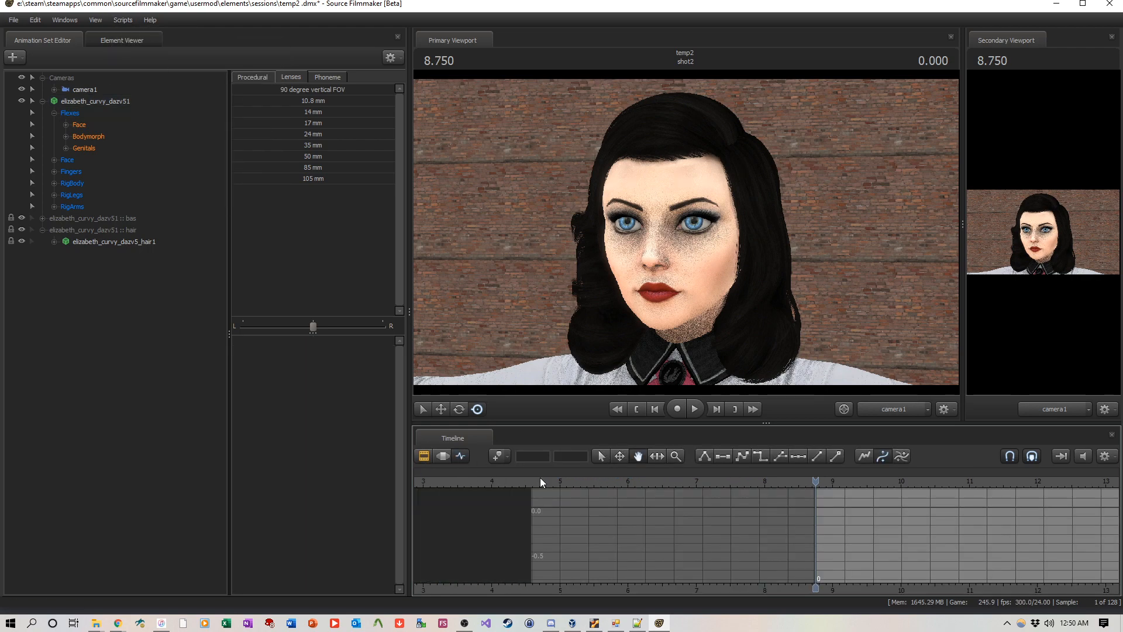
Select the Face flexes in shot2 and apply Auto LipSyncer for Elizabeth's model
{"action": "left_click", "coordinate": [79, 124]}
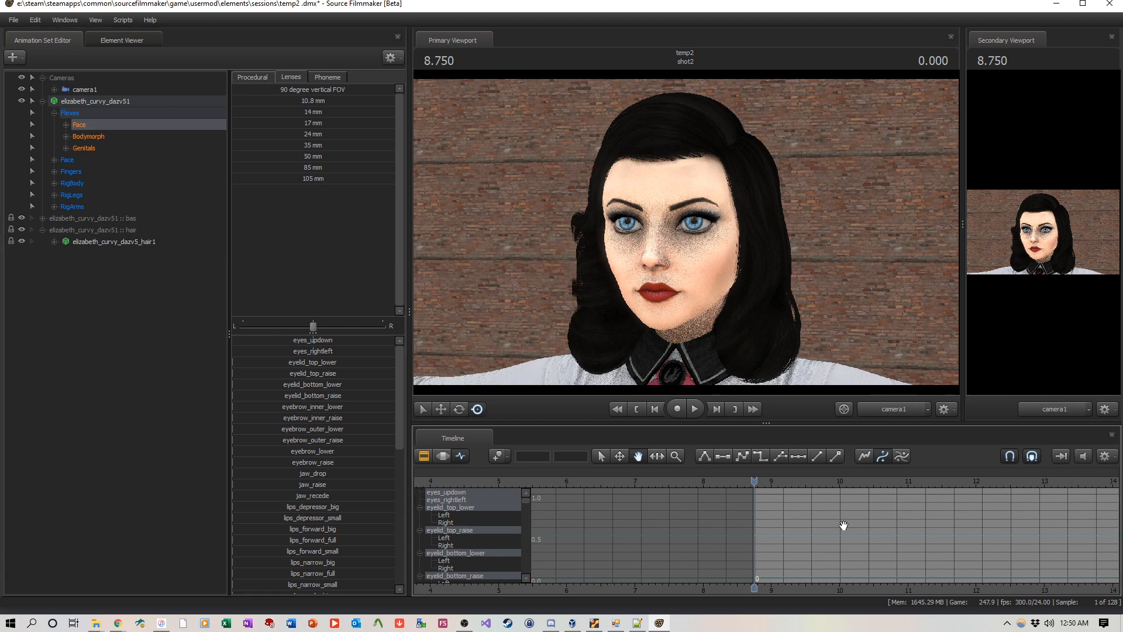
{"action": "left_click", "coordinate": [122, 19]}
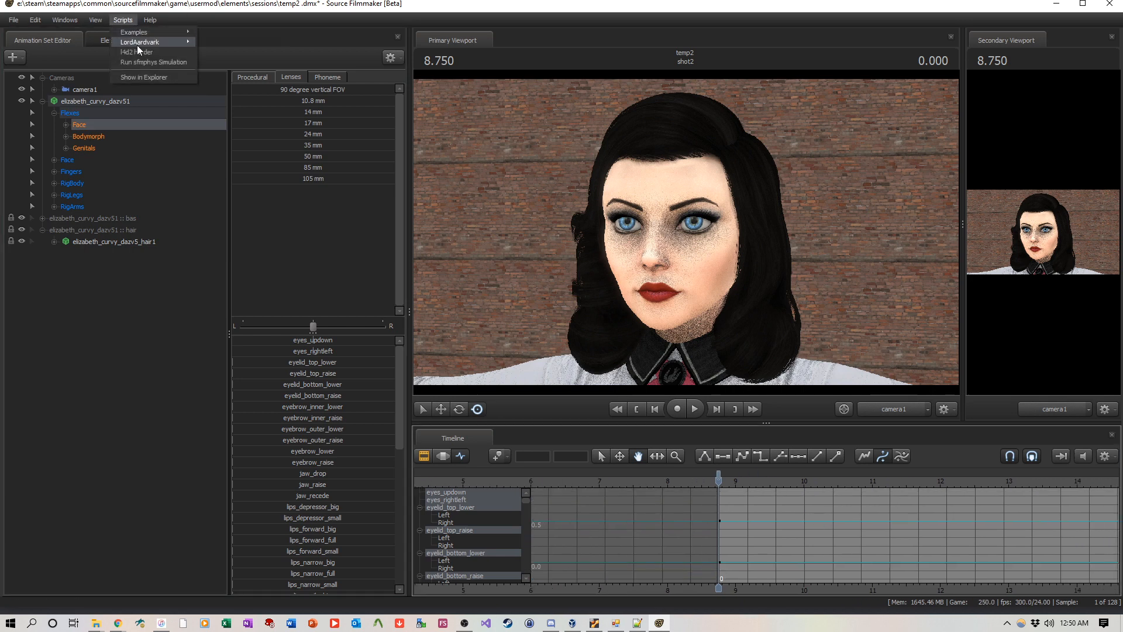
{"action": "left_click", "coordinate": [140, 41]}
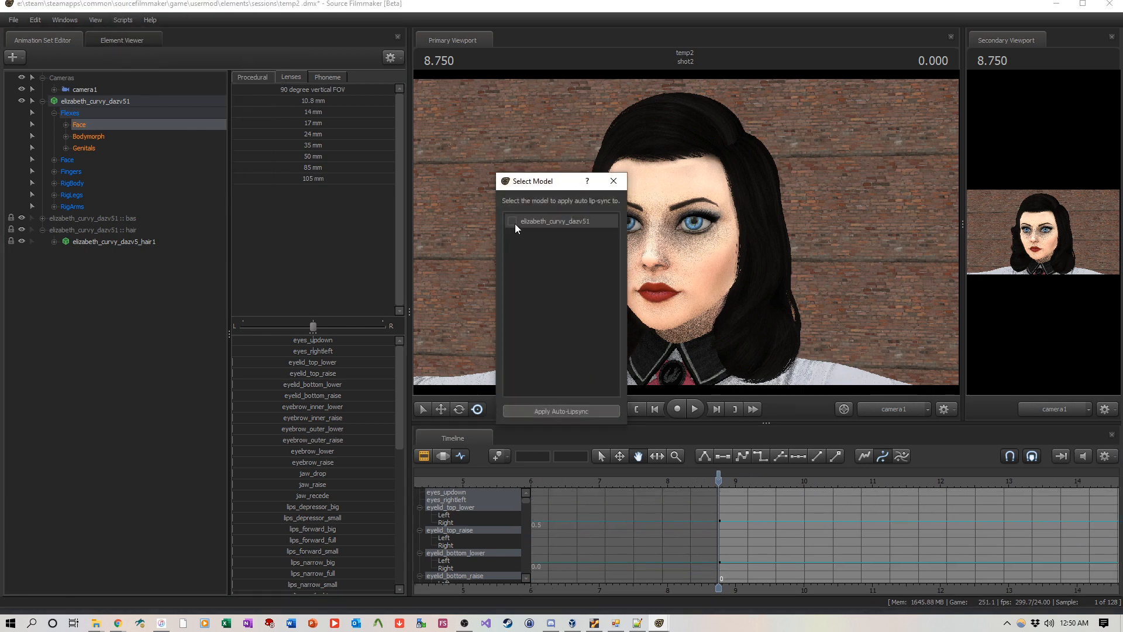
{"action": "left_click", "coordinate": [561, 410]}
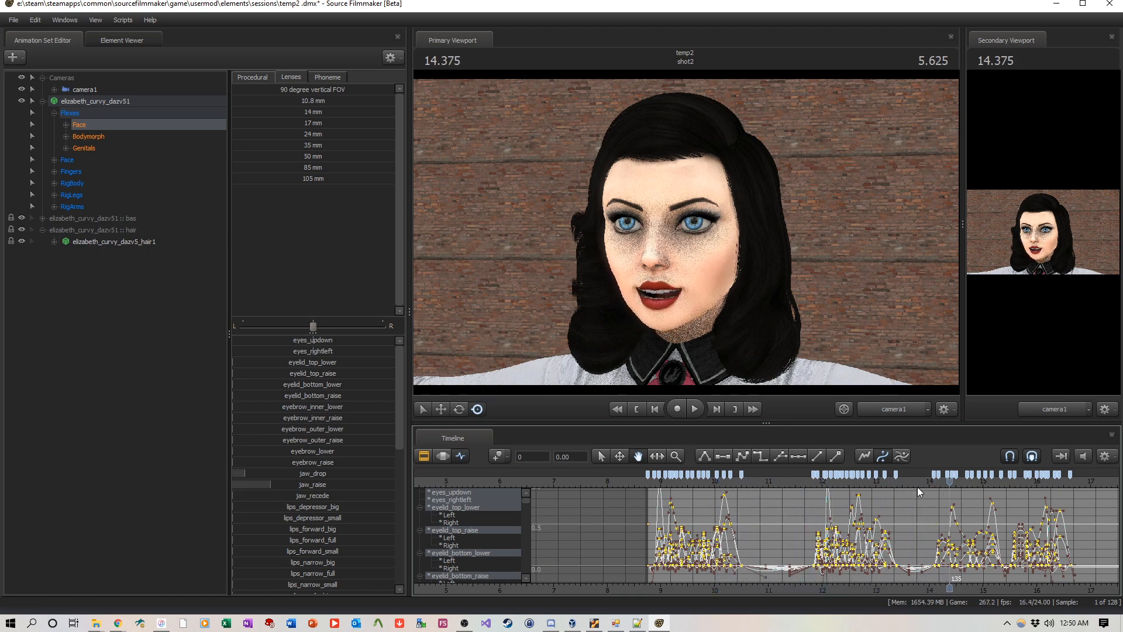
{"action": "left_click", "coordinate": [692, 408]}
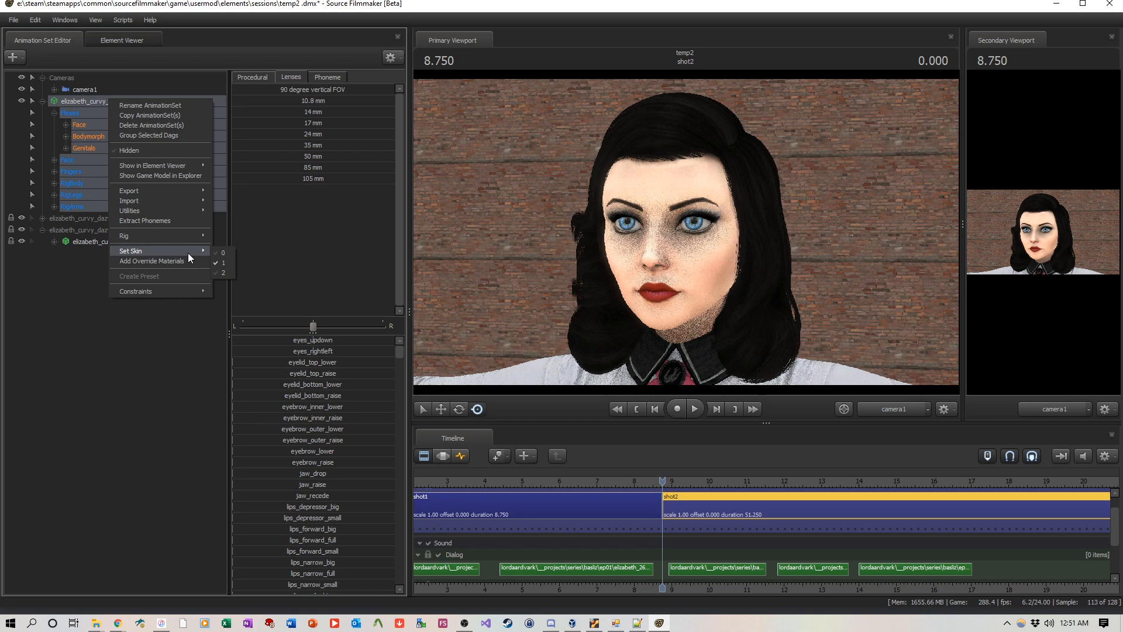
Run Extract Phonemes on Elizabeth's animation set for shot2's three dialogue clips
{"action": "left_click", "coordinate": [242, 274]}
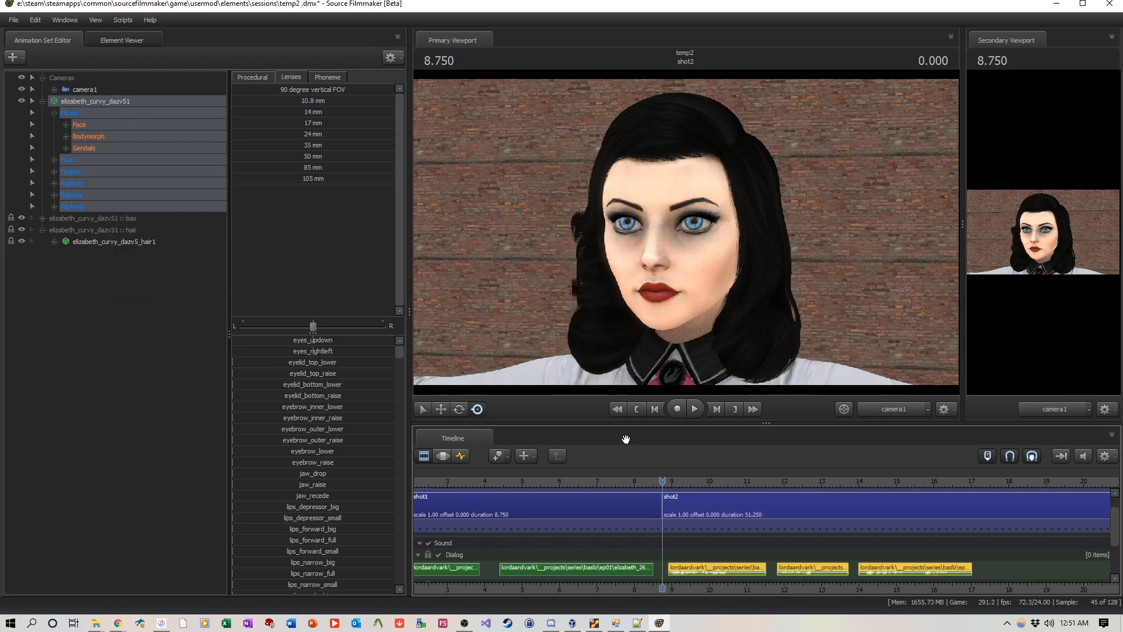
{"action": "right_click", "coordinate": [95, 102]}
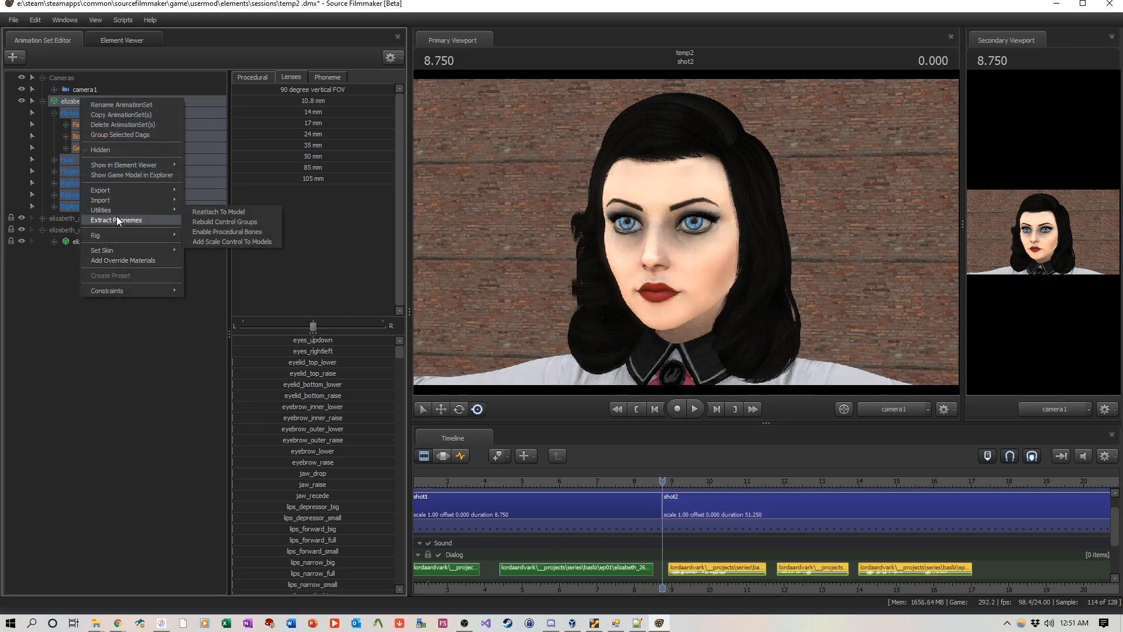
{"action": "left_click", "coordinate": [115, 220]}
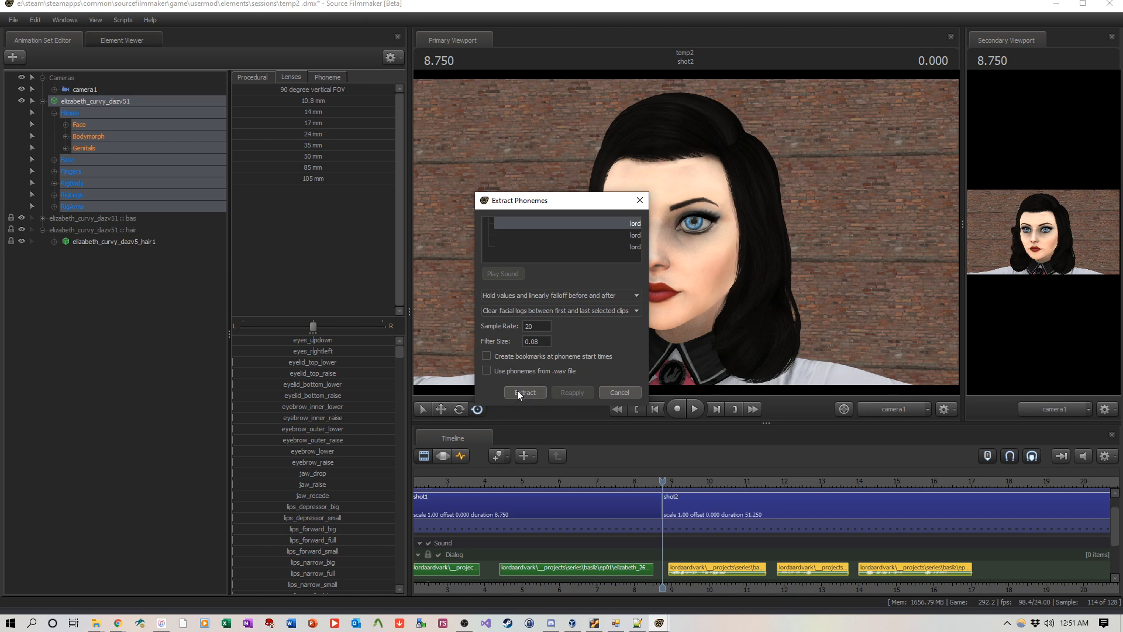
{"action": "left_click", "coordinate": [524, 392]}
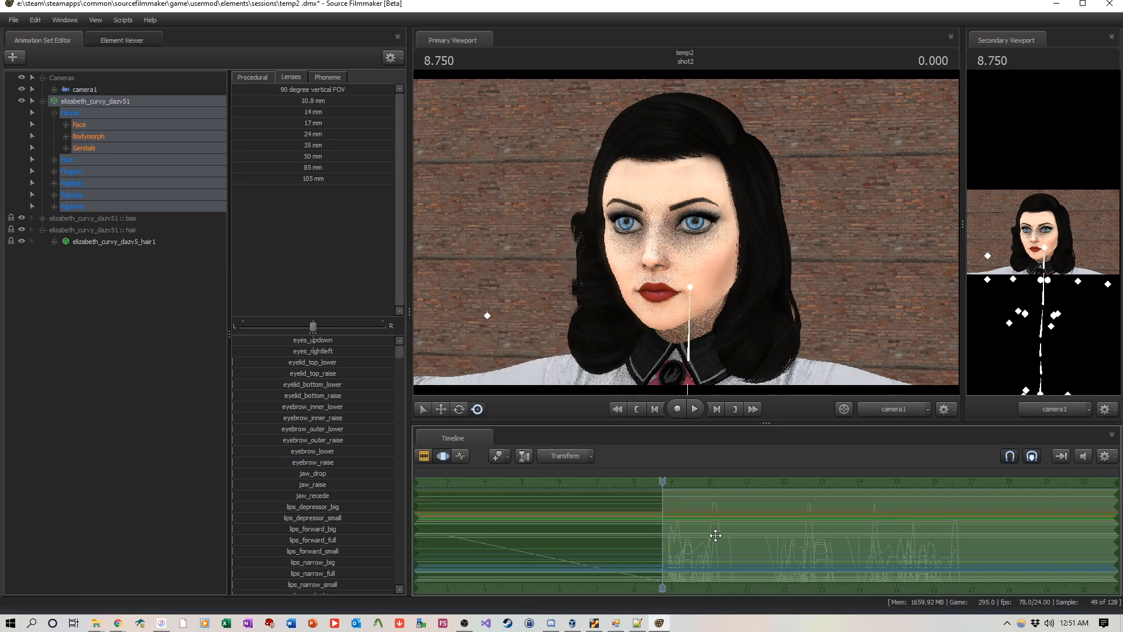
{"action": "left_click", "coordinate": [692, 408]}
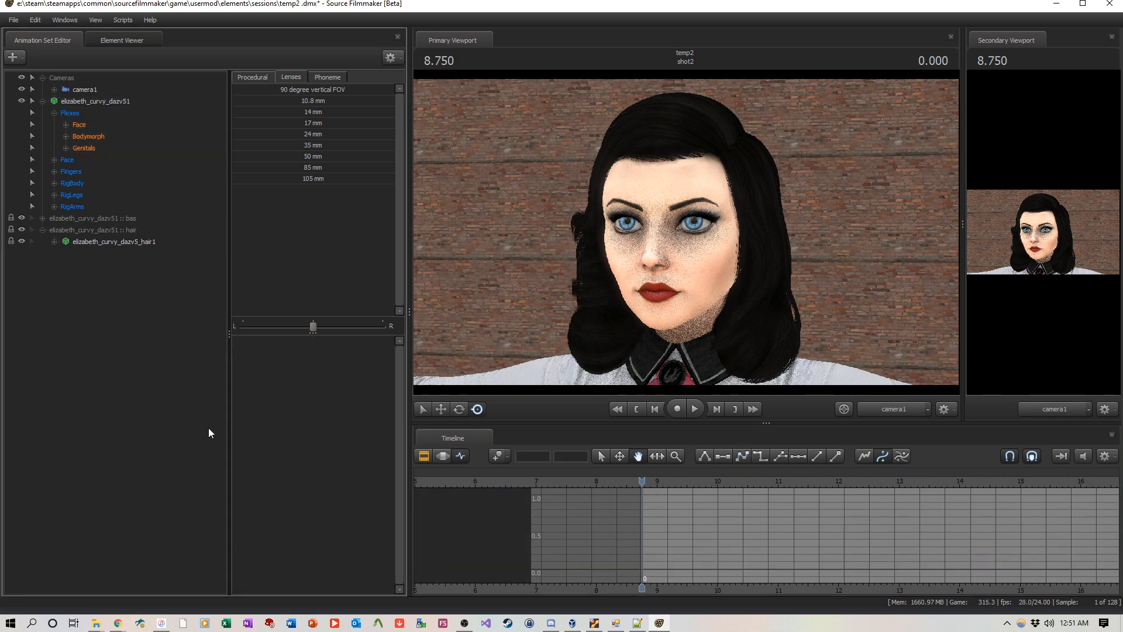
Show the shots and dialogue clips overview, then play the lip-synced dialogue from the first shot
{"action": "left_click", "coordinate": [692, 408]}
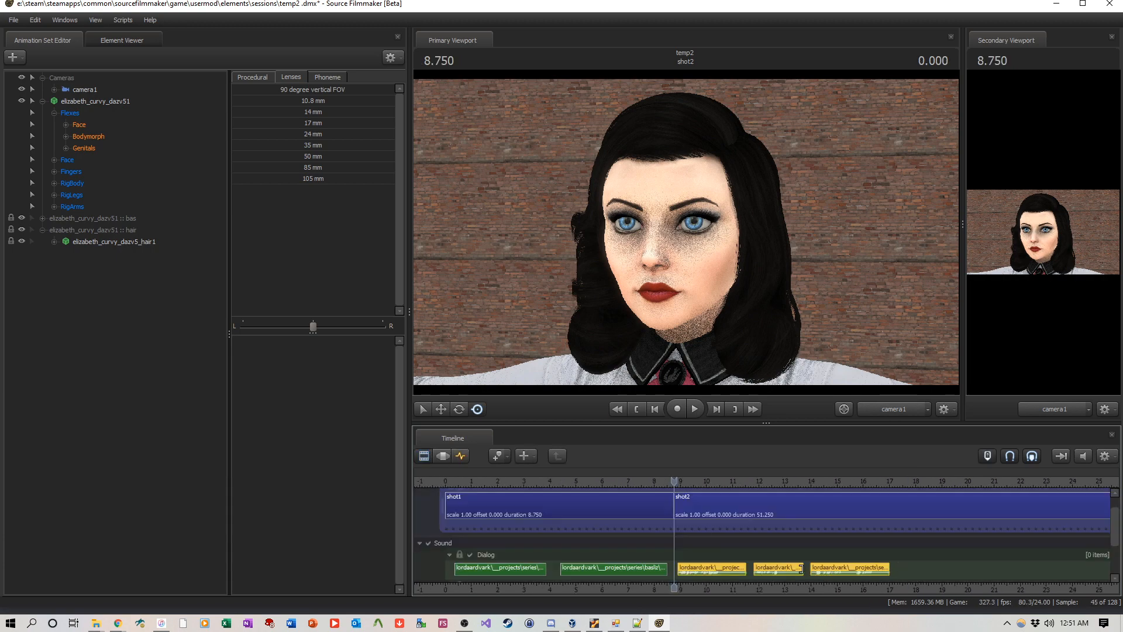
{"action": "left_click", "coordinate": [693, 408]}
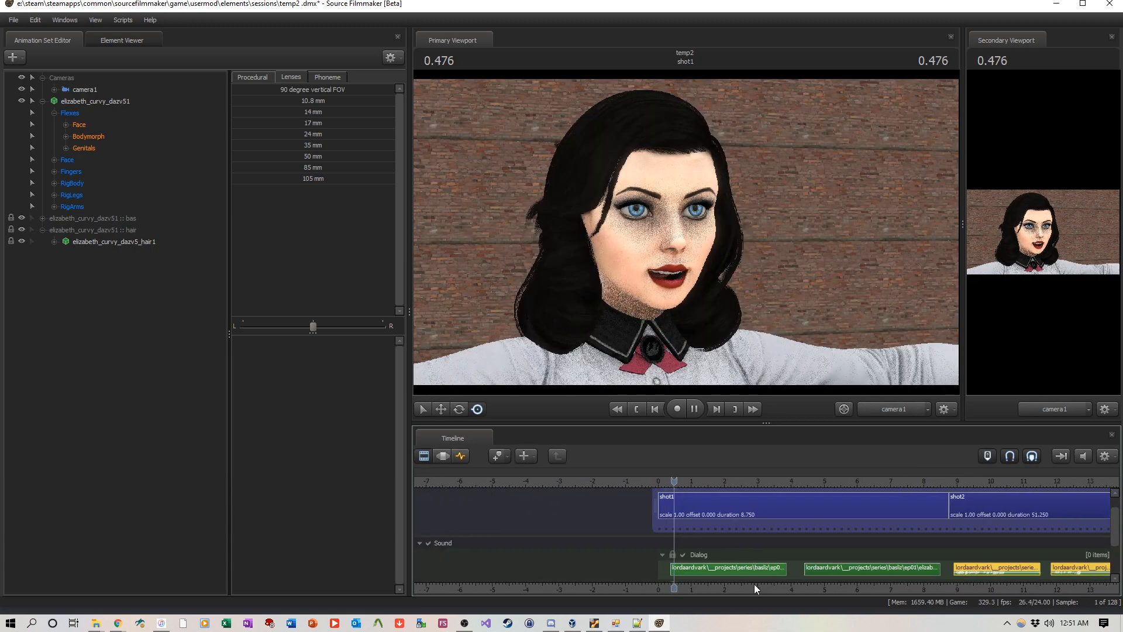